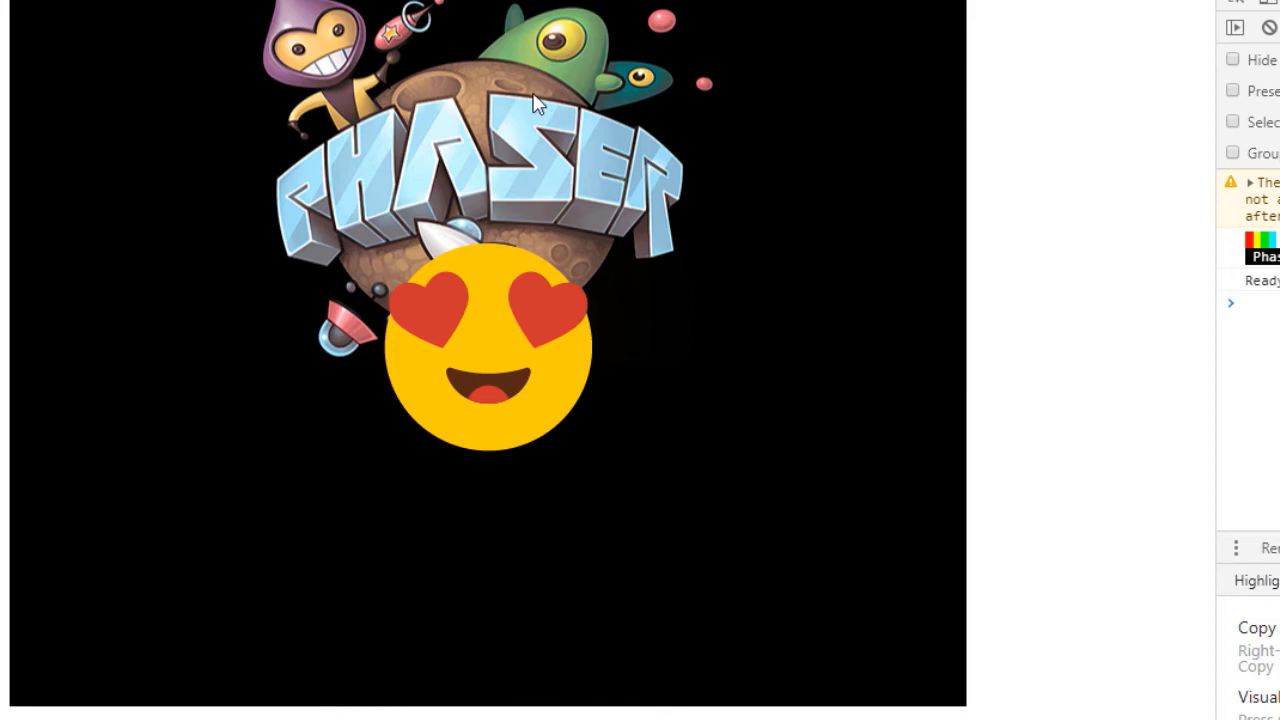
{"action": "mouse_move", "coordinate": [360, 130]}
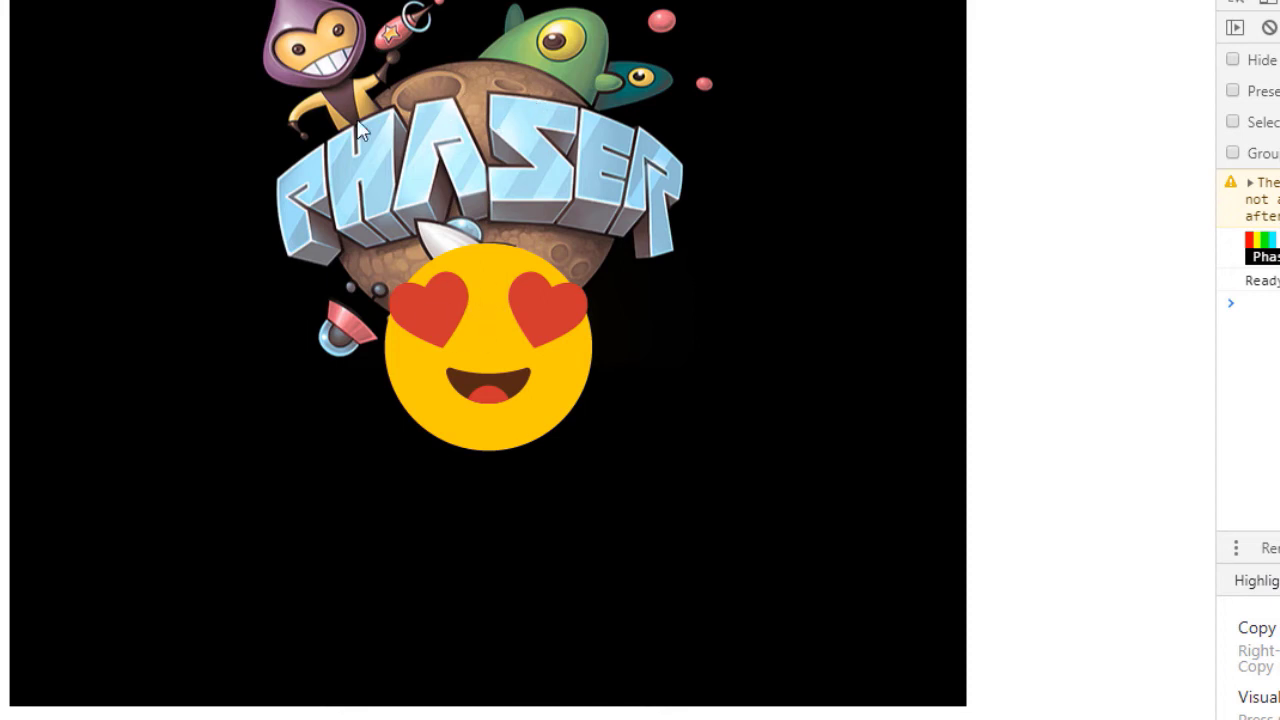
{"action": "mouse_move", "coordinate": [365, 72]}
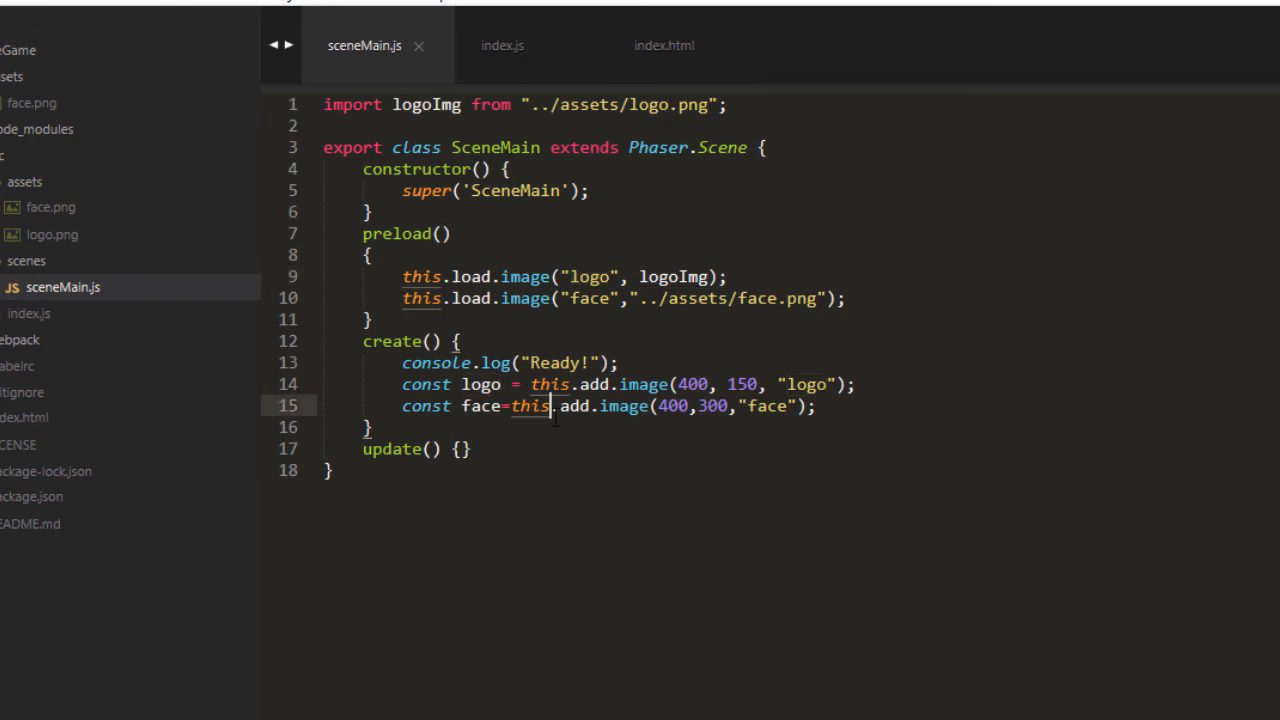
Step: Stop the webpack dev server by answering y, then run npm run-script build
{"action": "double_click", "coordinate": [480, 405]}
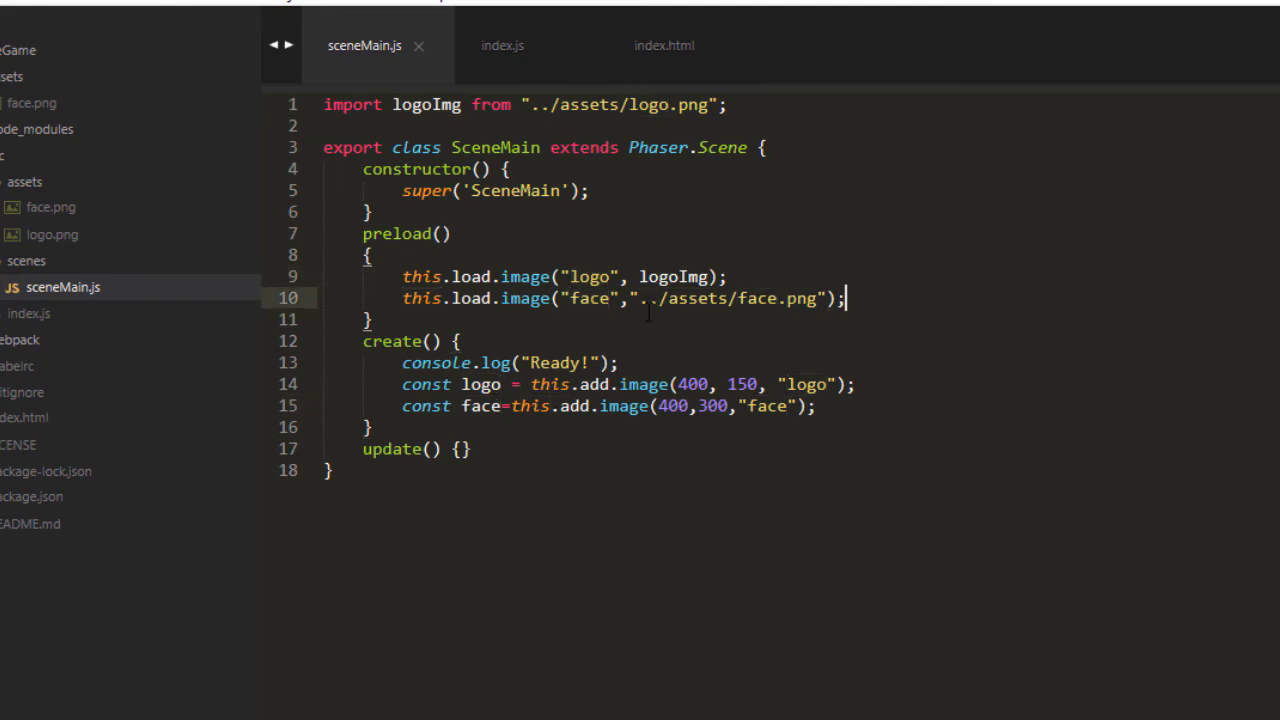
{"action": "mouse_move", "coordinate": [731, 561]}
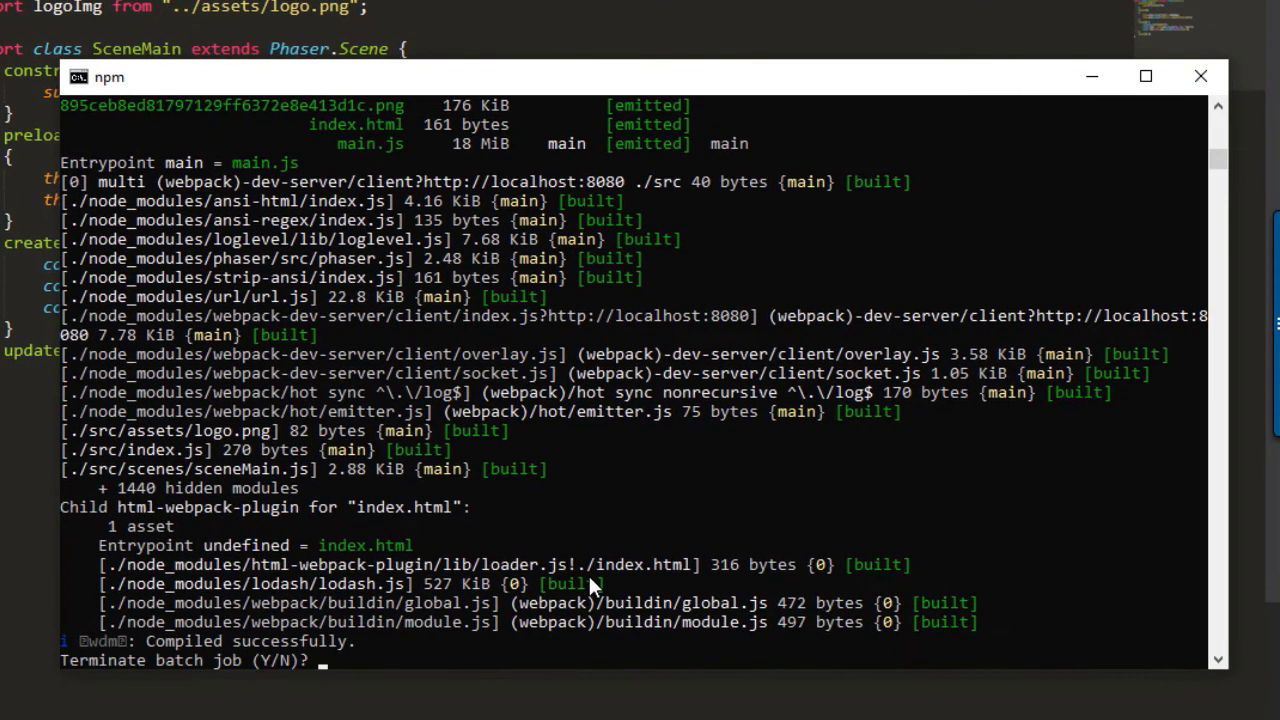
{"action": "type", "text": "y"}
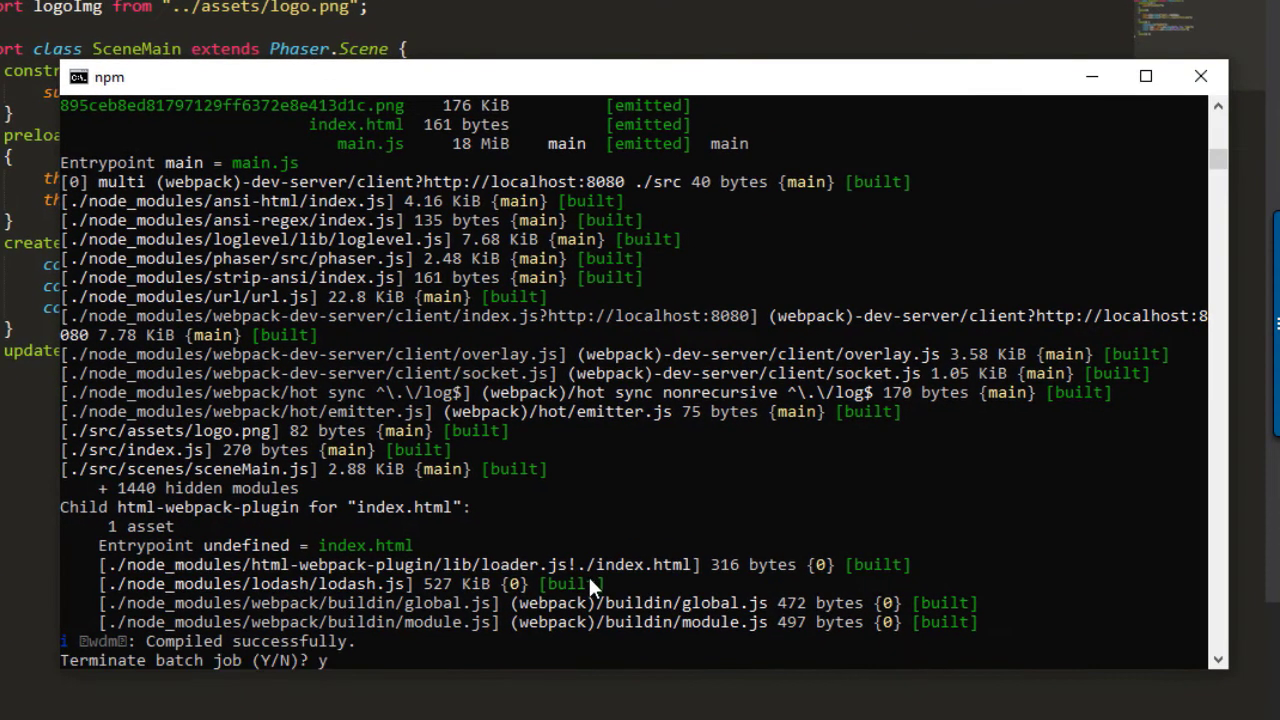
{"action": "key", "text": "enter"}
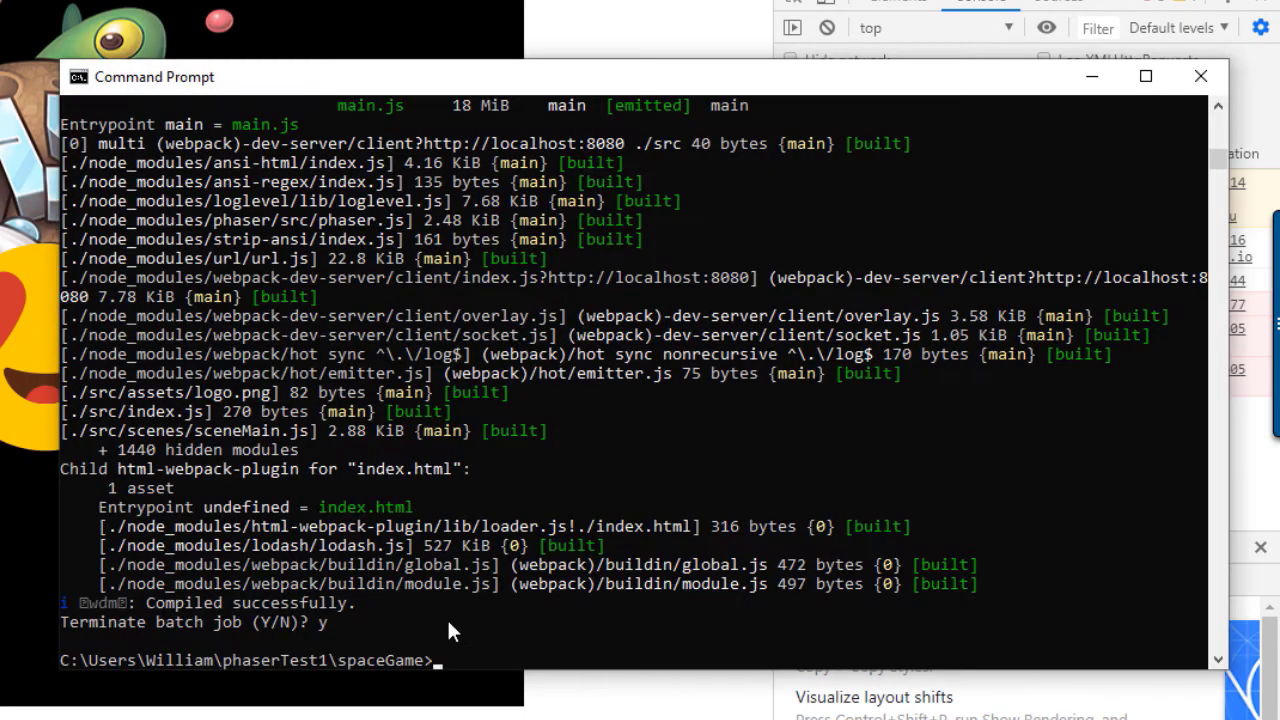
{"action": "type", "text": "npm run-script build"}
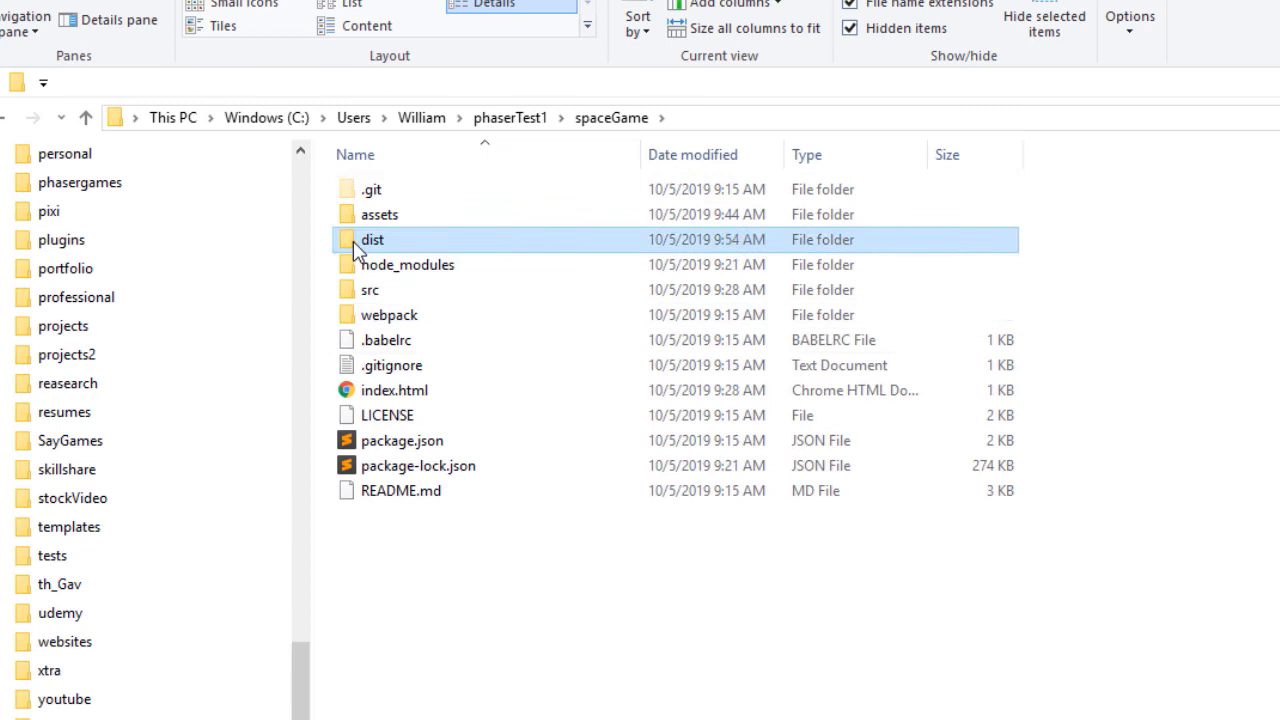
Step: Open the dist folder, select index.html, and open bundle.min.js in Sublime Text
{"action": "double_click", "coordinate": [372, 239]}
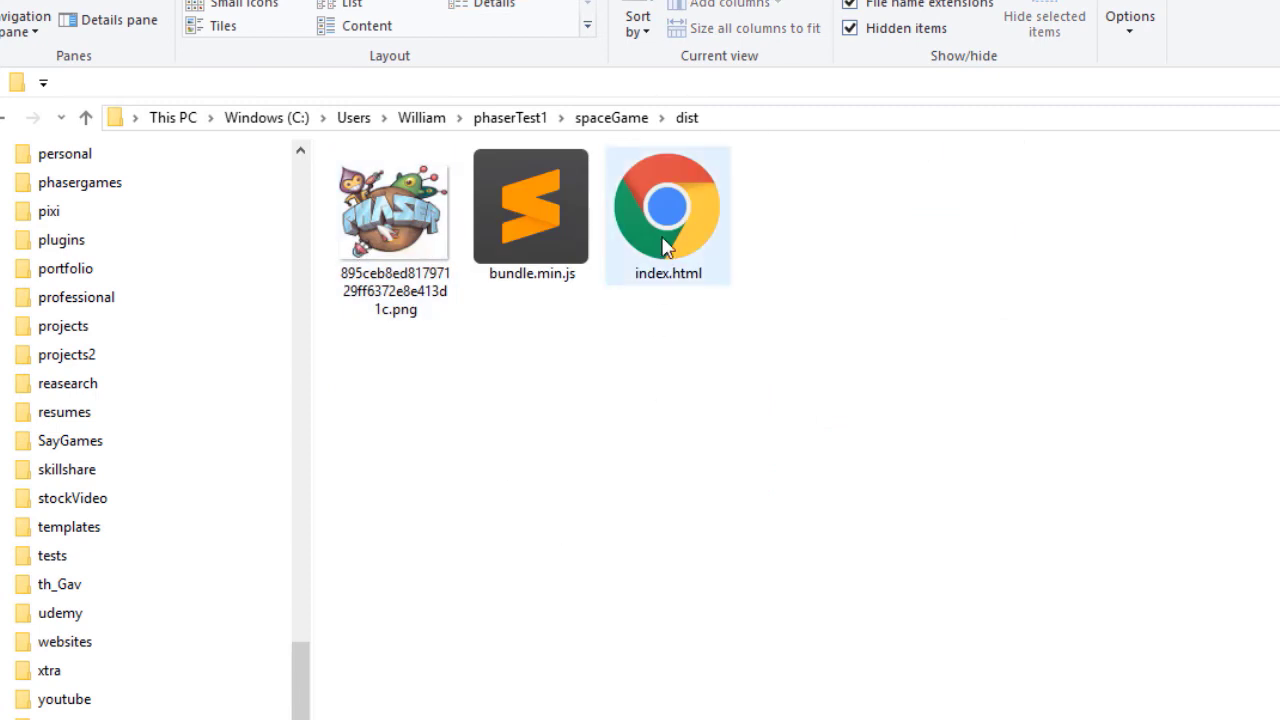
{"action": "left_click", "coordinate": [667, 207]}
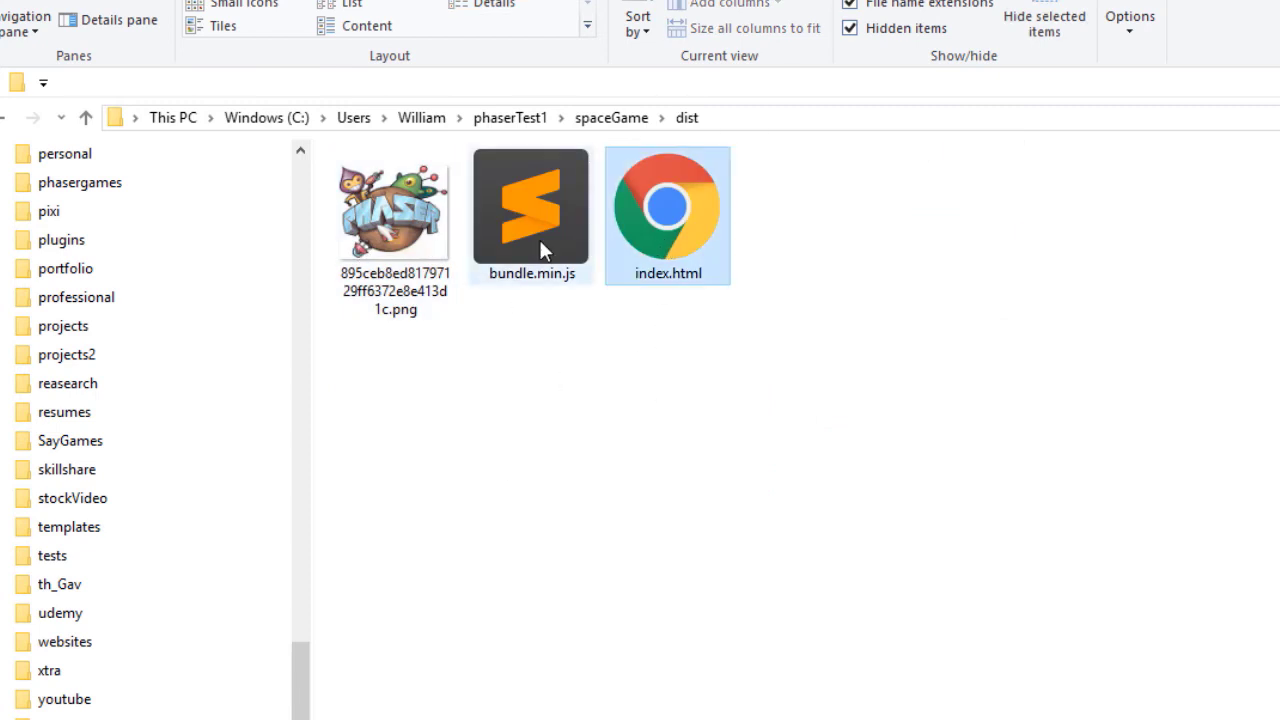
{"action": "left_click", "coordinate": [530, 210]}
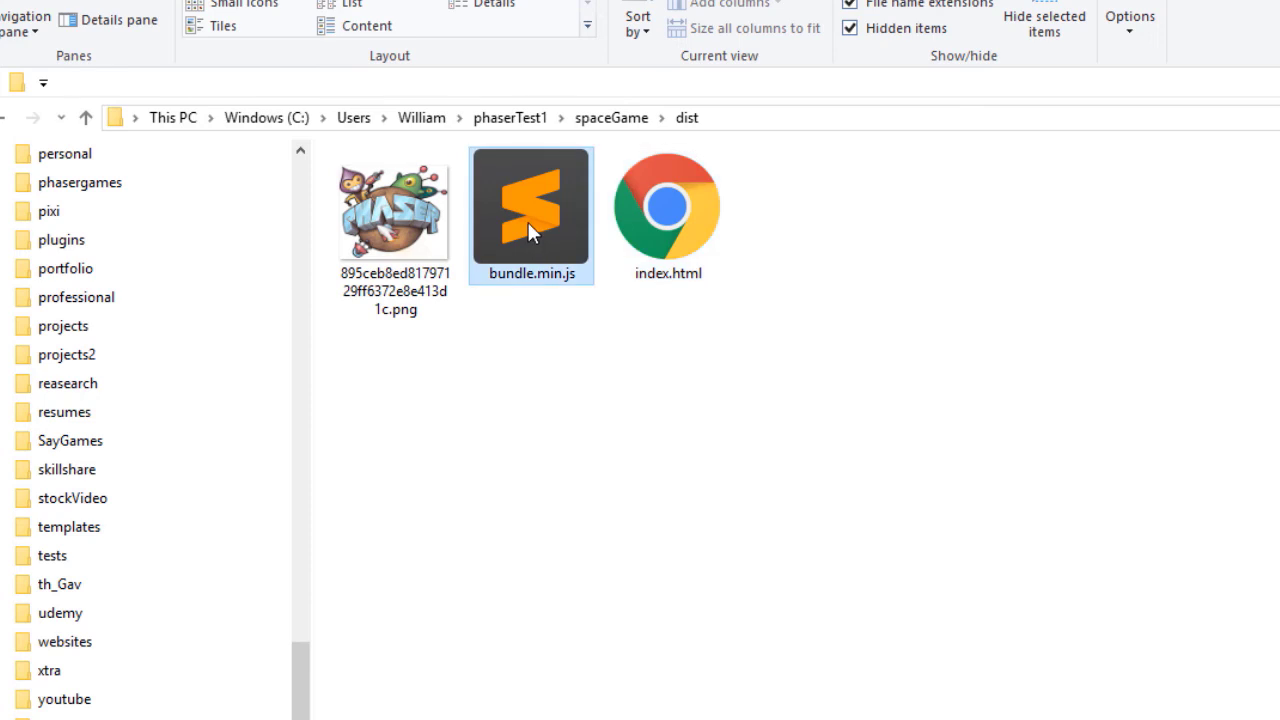
{"action": "double_click", "coordinate": [531, 207]}
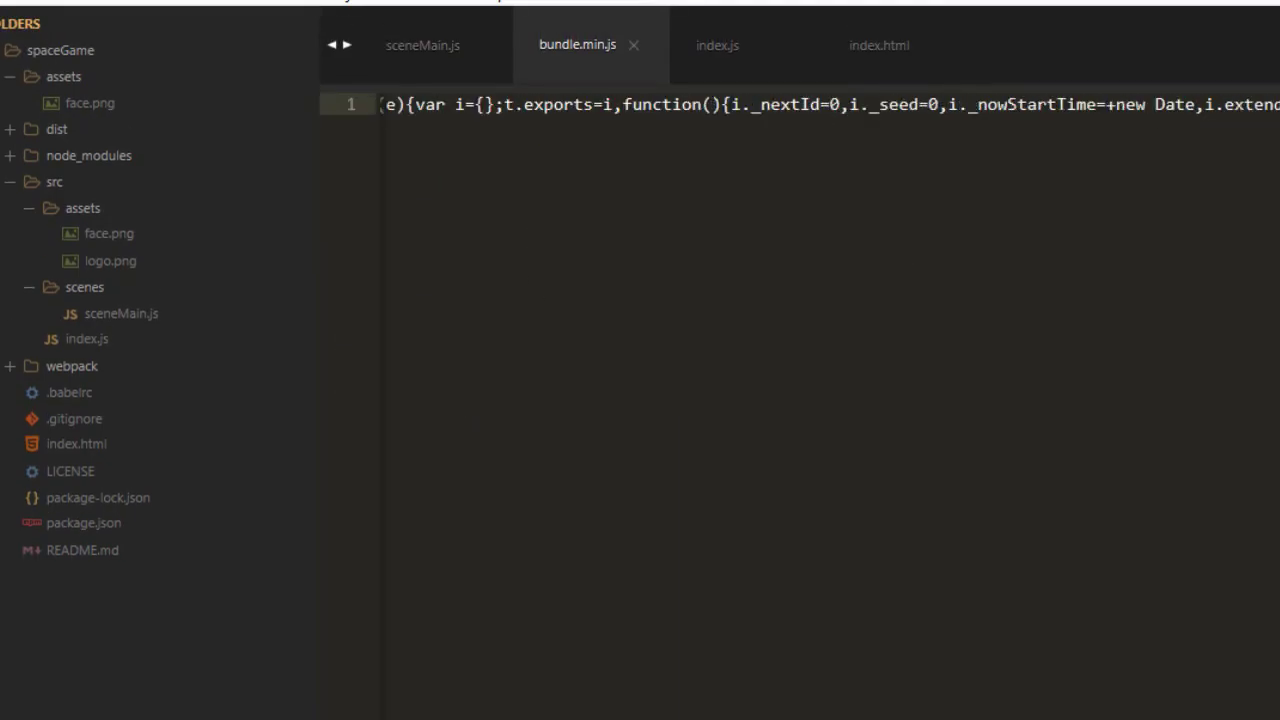
Step: Close the minified bundle and change line 10 to require("../assets/face.png")
{"action": "scroll", "scroll_direction": "right", "scroll_amount": 3}
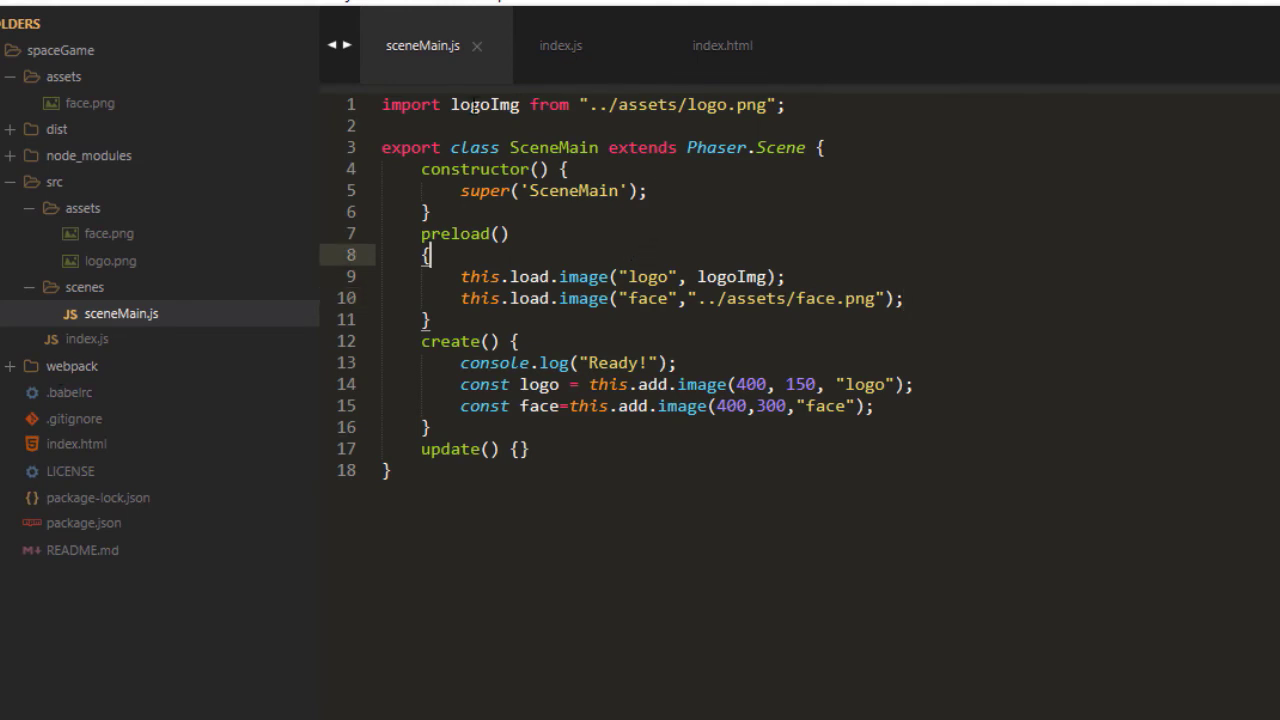
{"action": "double_click", "coordinate": [484, 104]}
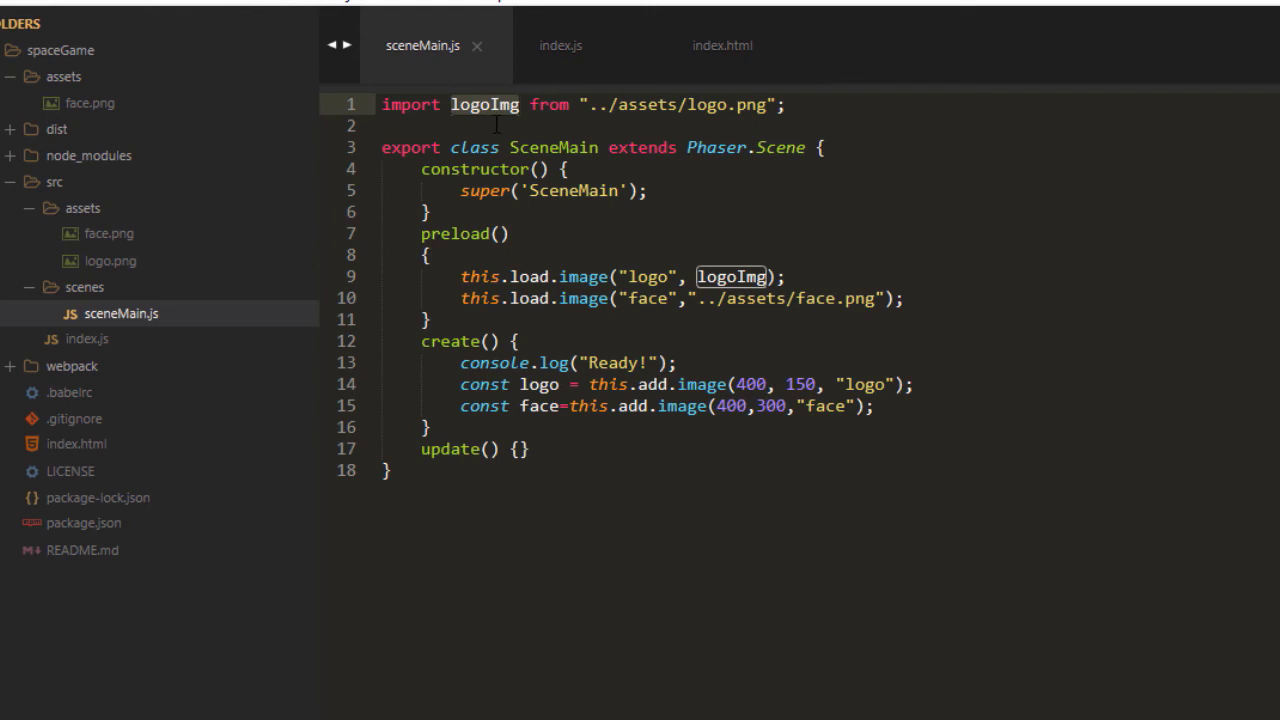
{"action": "left_click", "coordinate": [645, 470]}
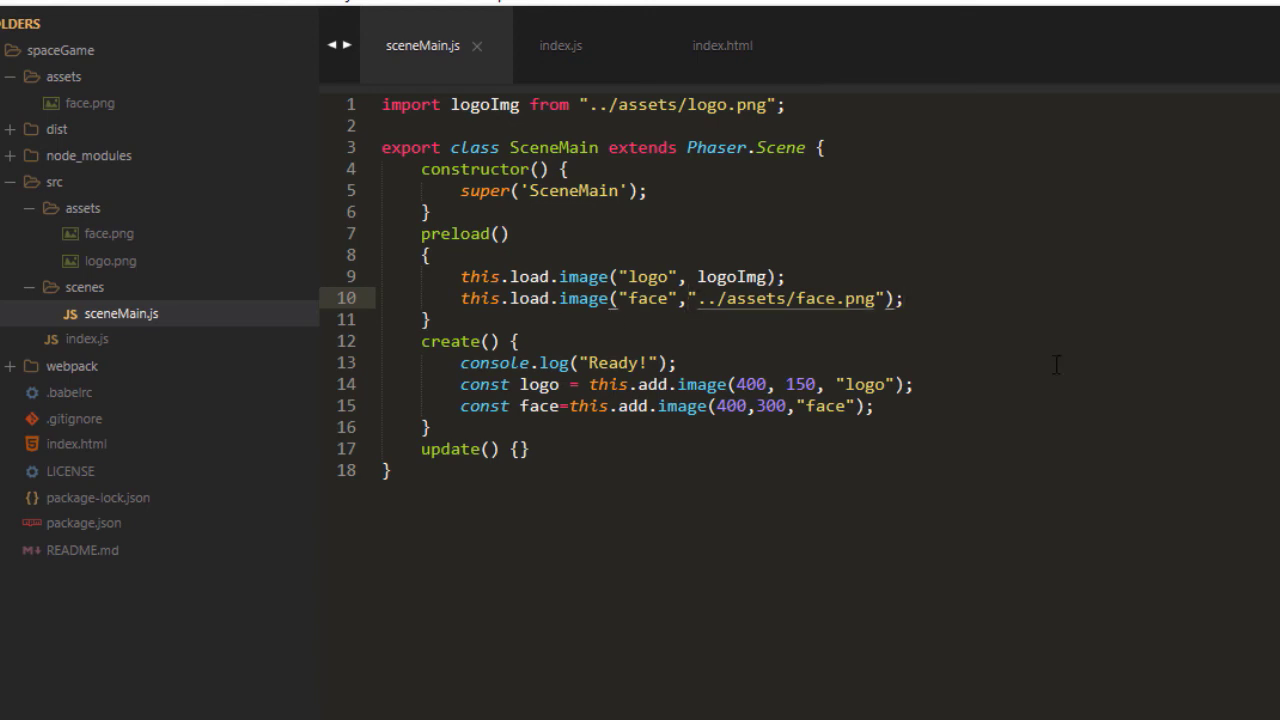
{"action": "type", "text": "require("}
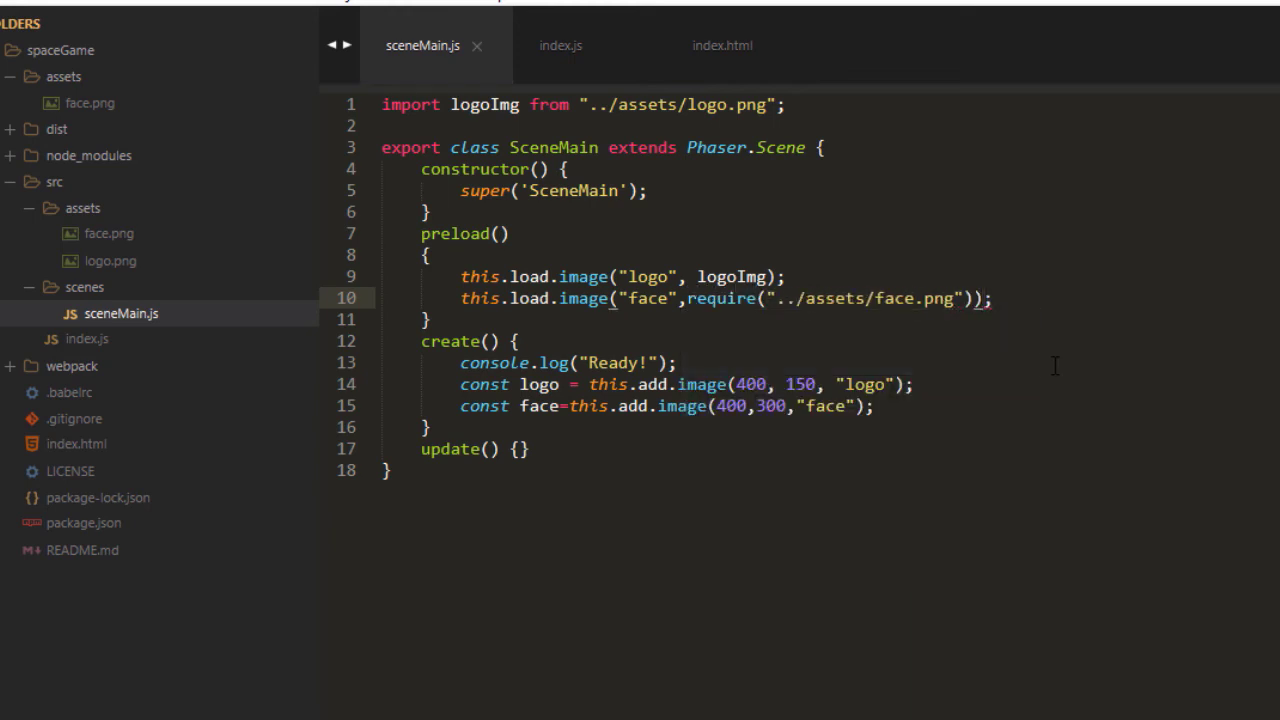
{"action": "left_click", "coordinate": [990, 297]}
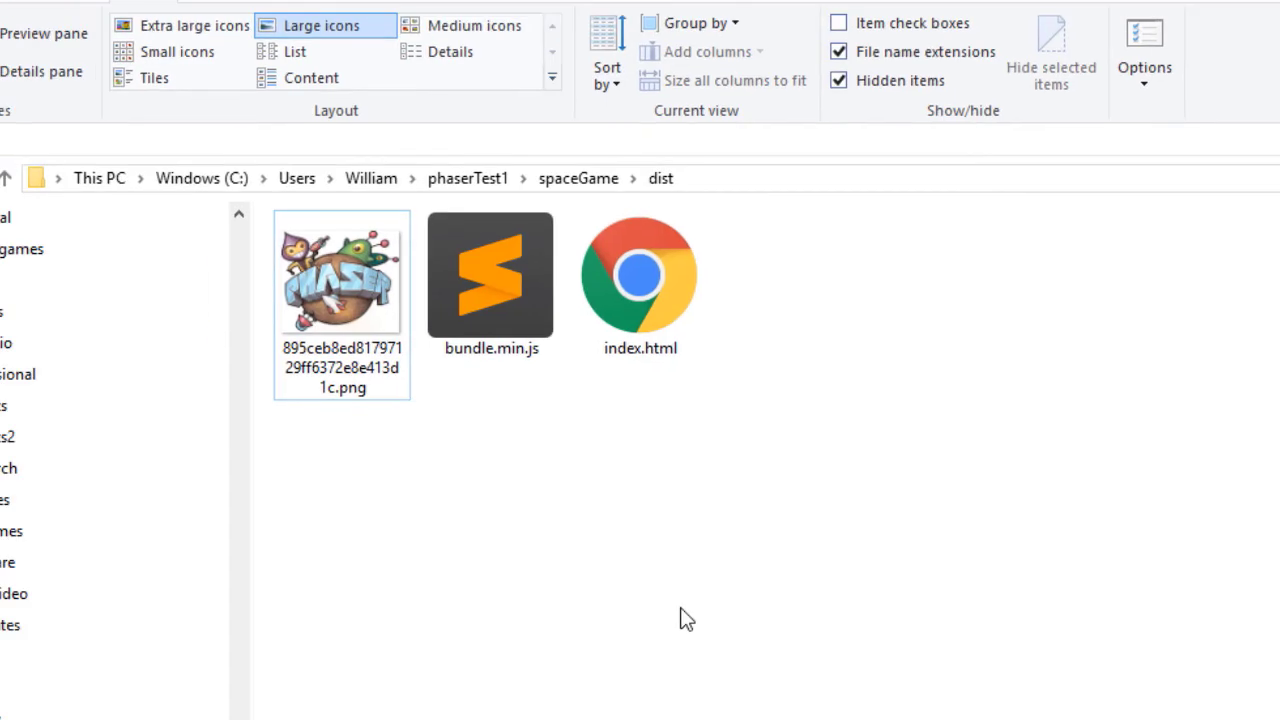
Step: Go up to spaceGame and open the rebuilt dist folder showing the heart-eyes image
{"action": "left_click", "coordinate": [451, 51]}
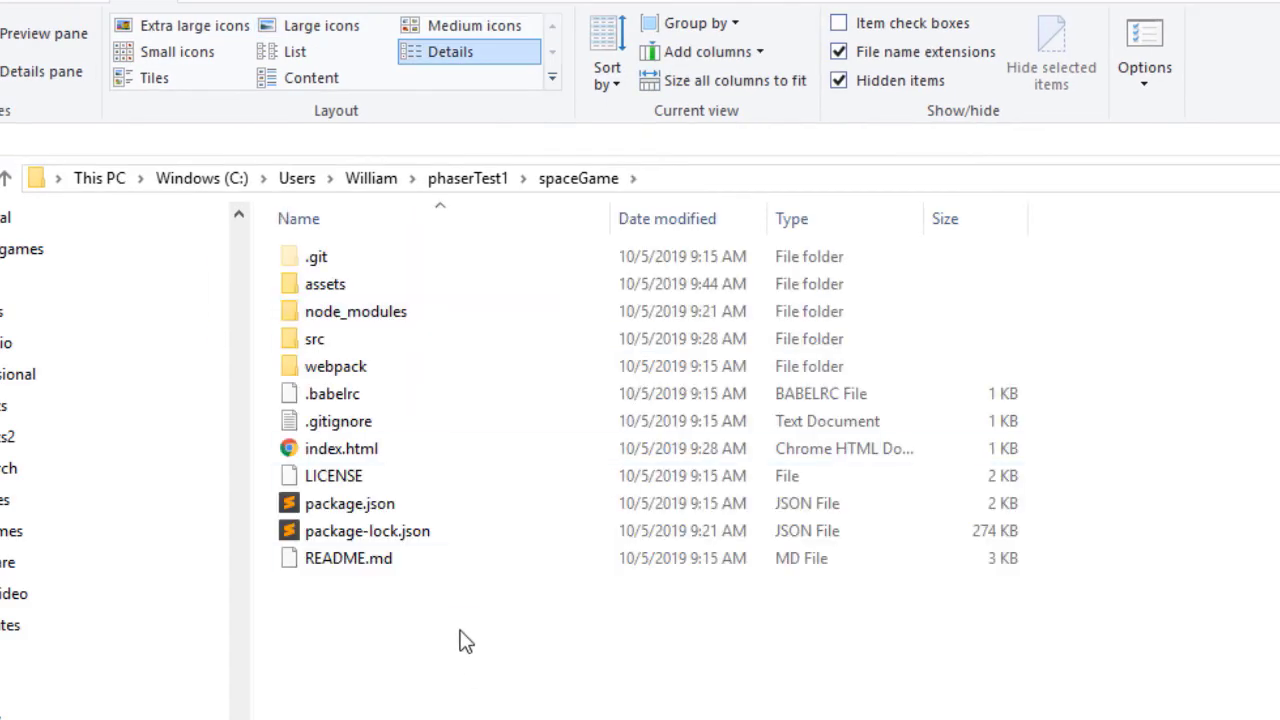
{"action": "left_click", "coordinate": [335, 366]}
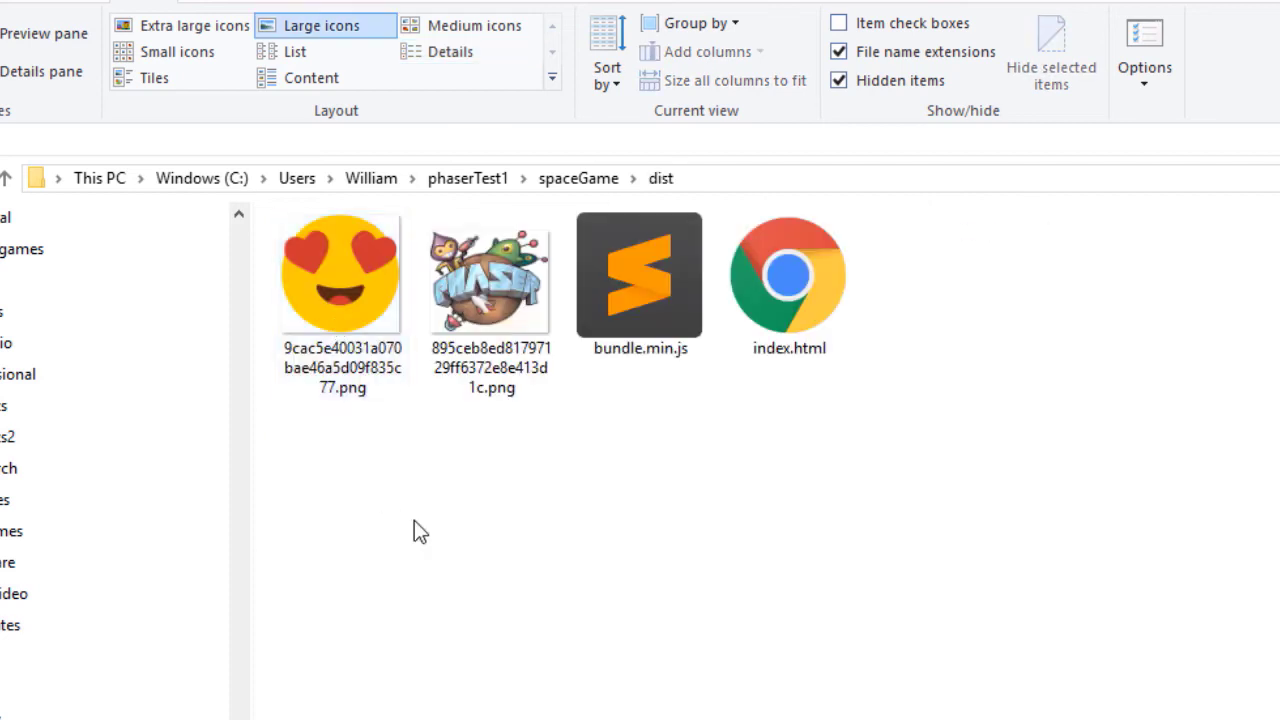
{"action": "mouse_move", "coordinate": [560, 605]}
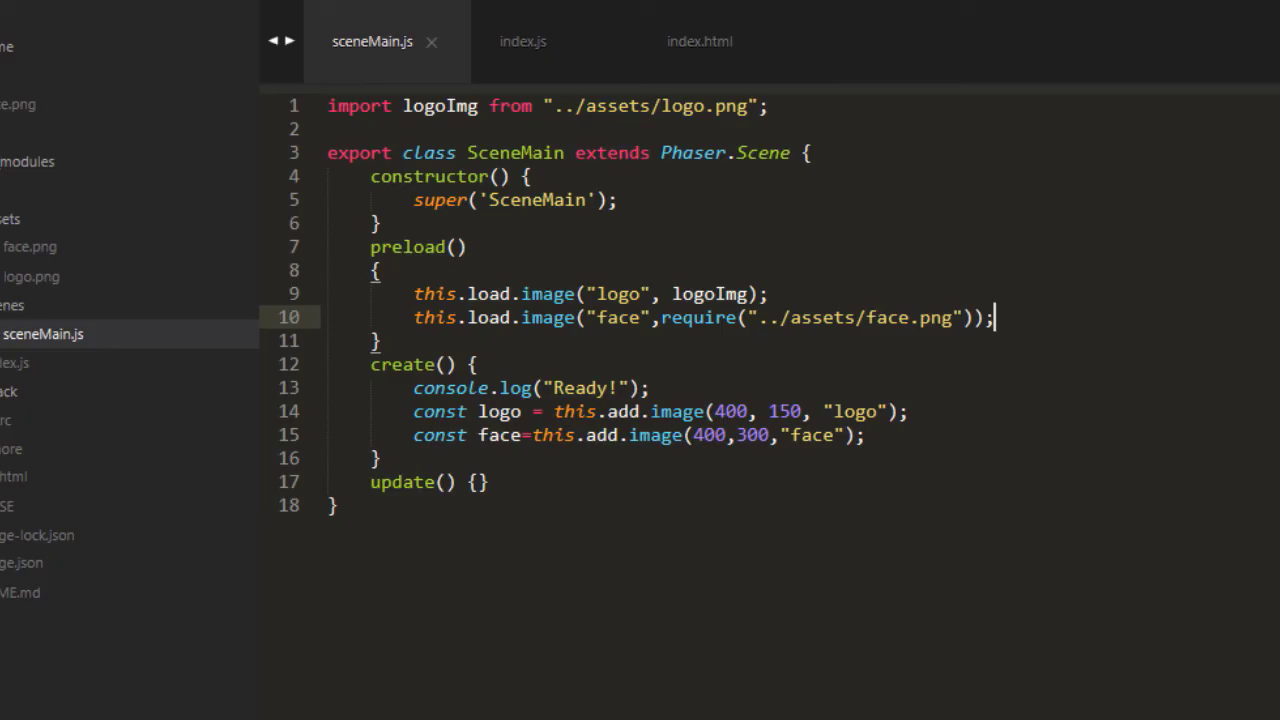
Step: After create(), add loadEffect(i) loading "effect"+require("../assets/effect"+i+".png") and remove the stray comma
{"action": "left_click", "coordinate": [522, 41]}
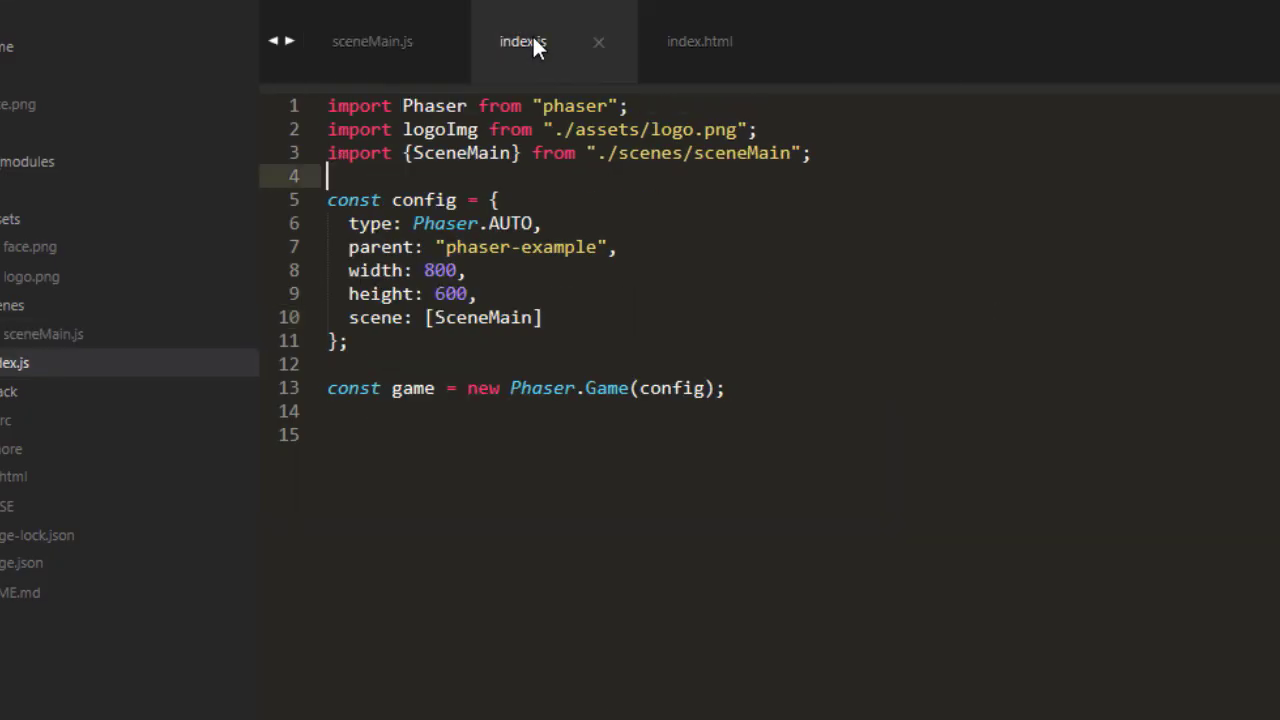
{"action": "left_click", "coordinate": [372, 41]}
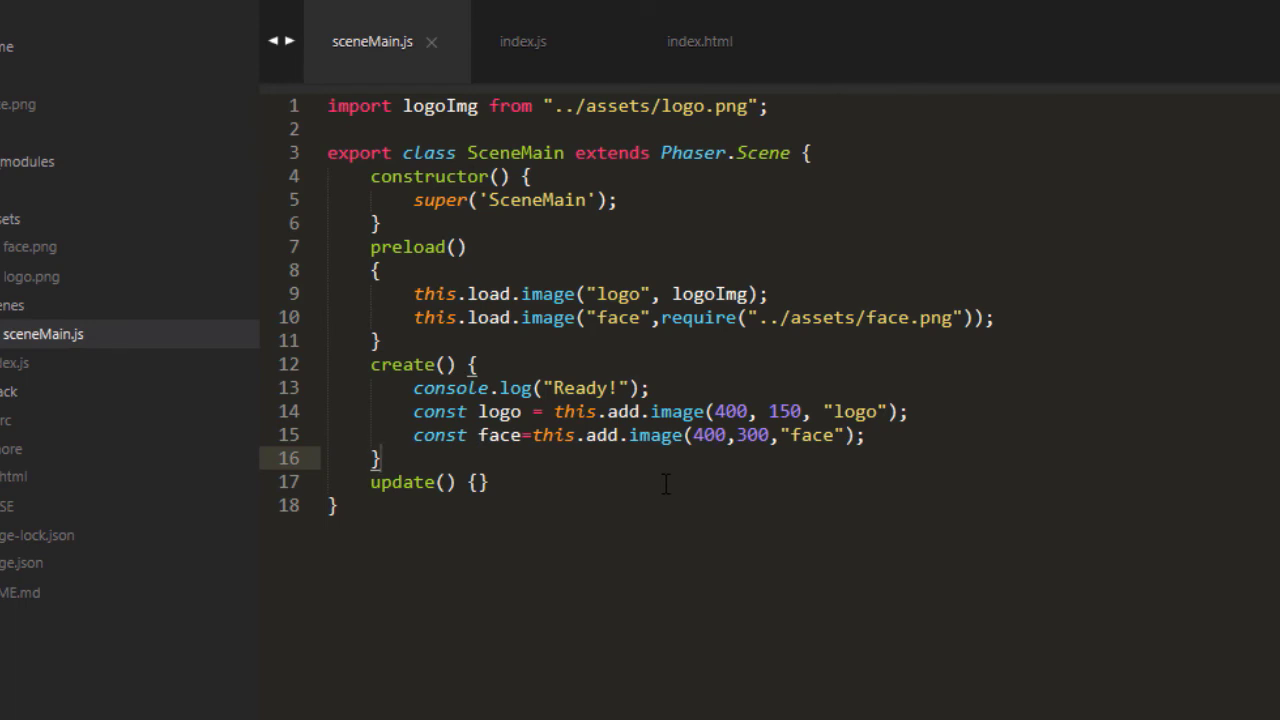
{"action": "key", "text": "Enter"}
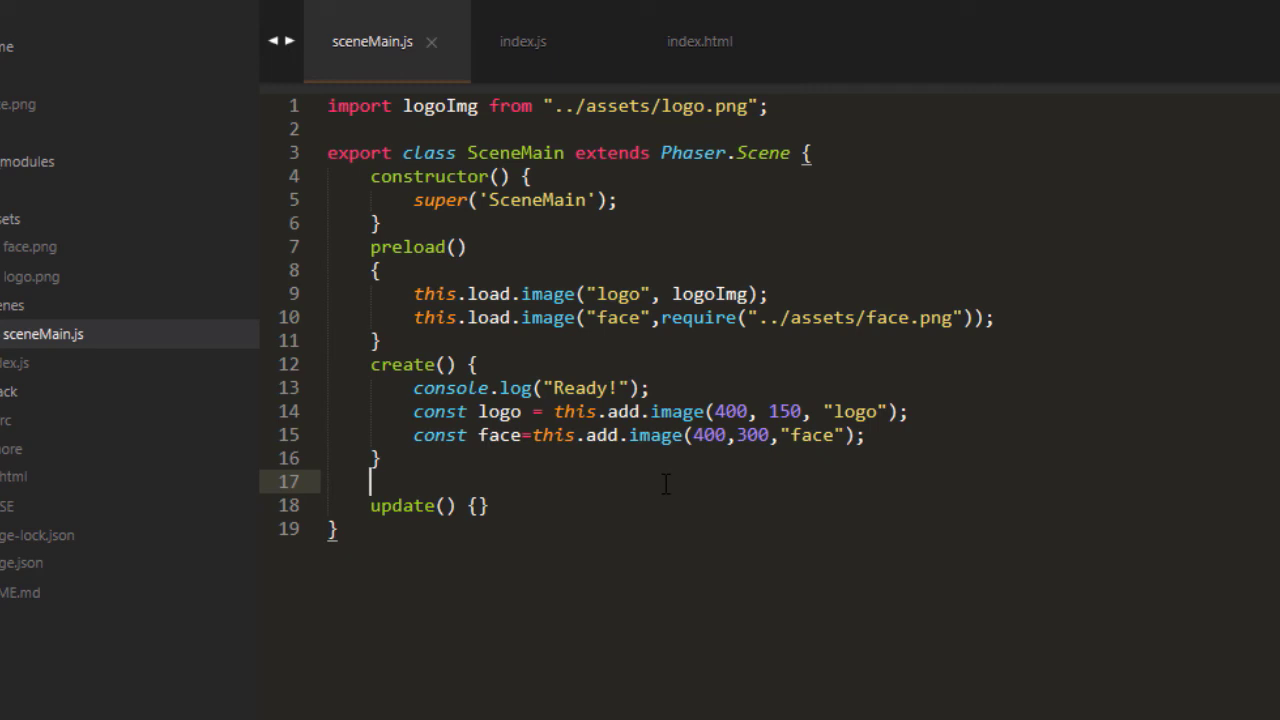
{"action": "type", "text": "effect"}
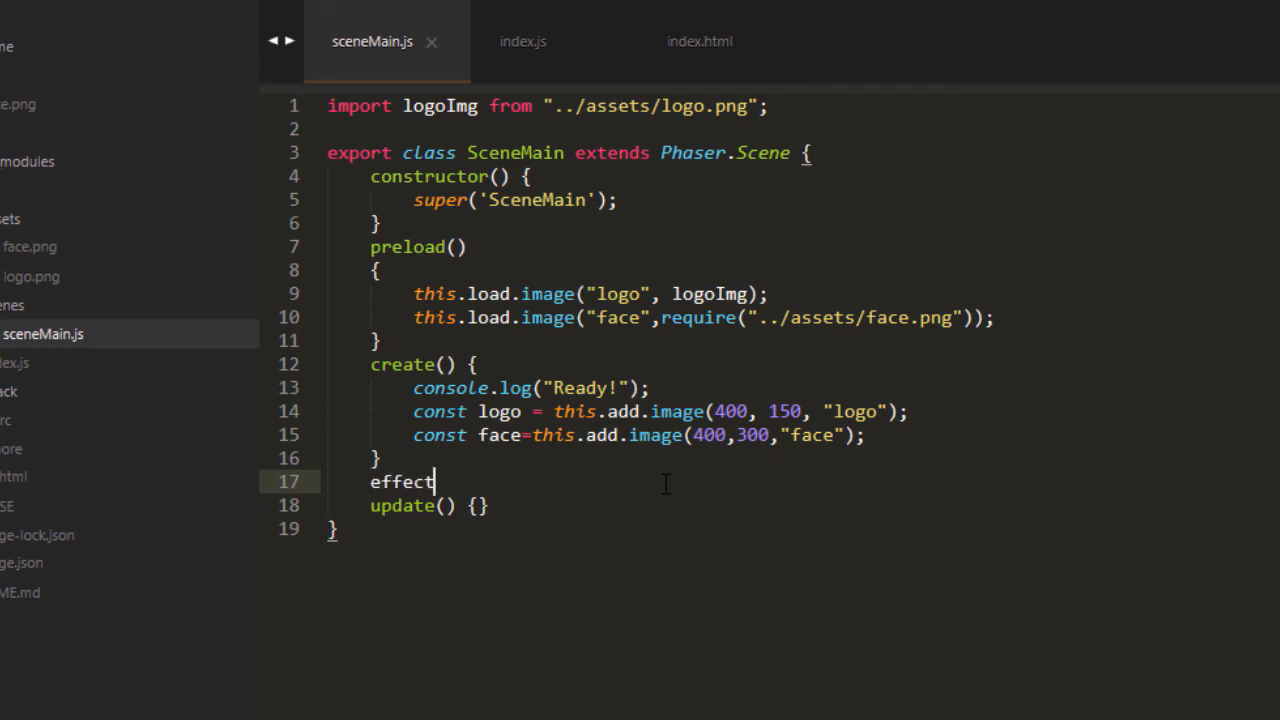
{"action": "type", "text": "s"}
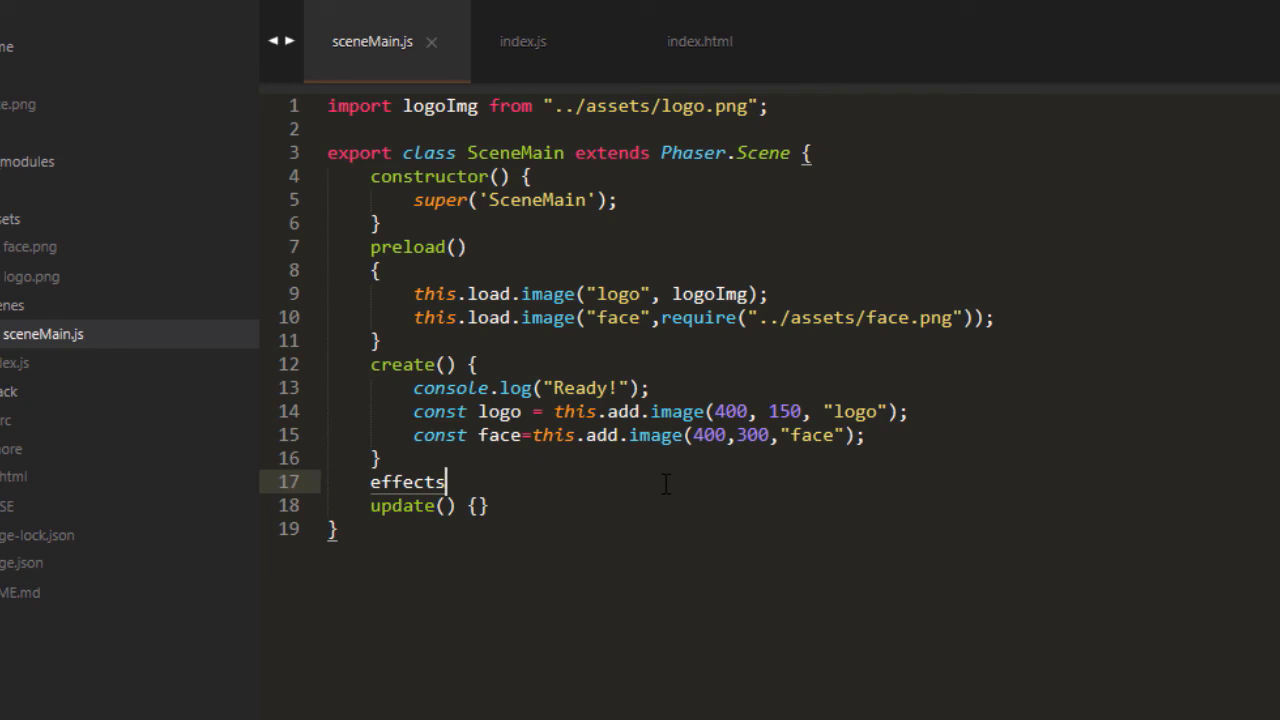
{"action": "type", "text": "load"}
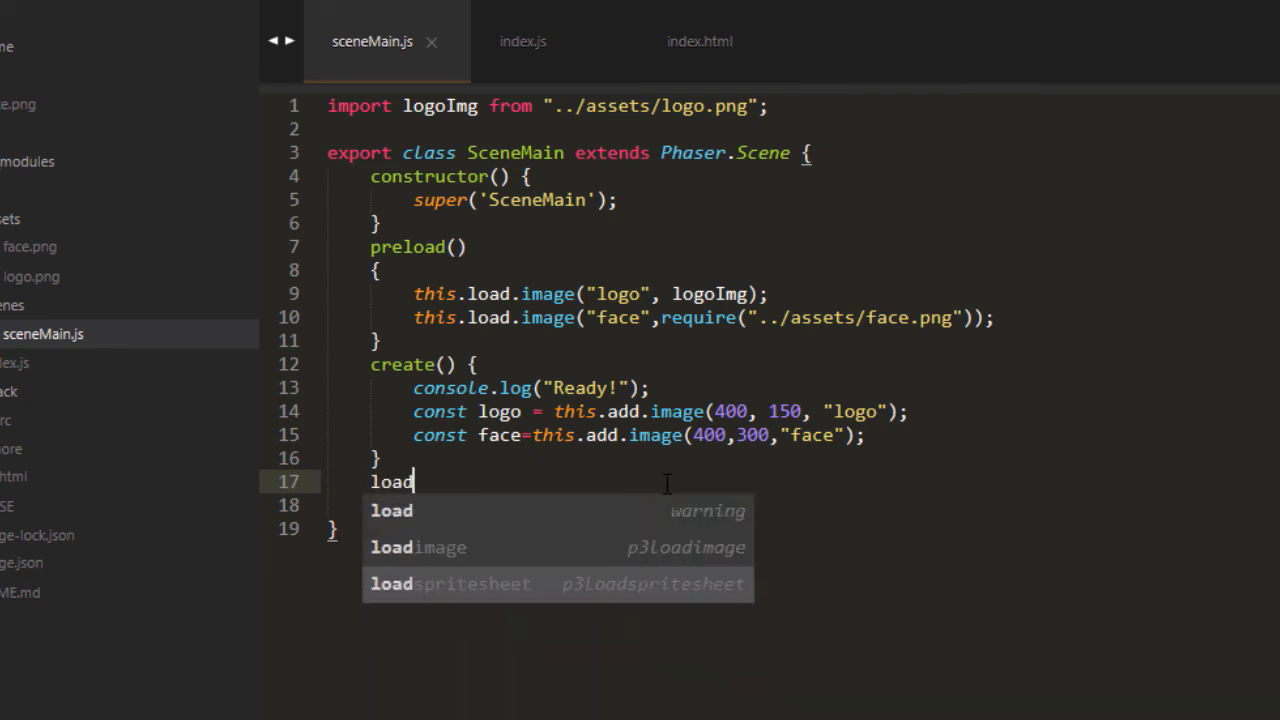
{"action": "type", "text": "Effect()"}
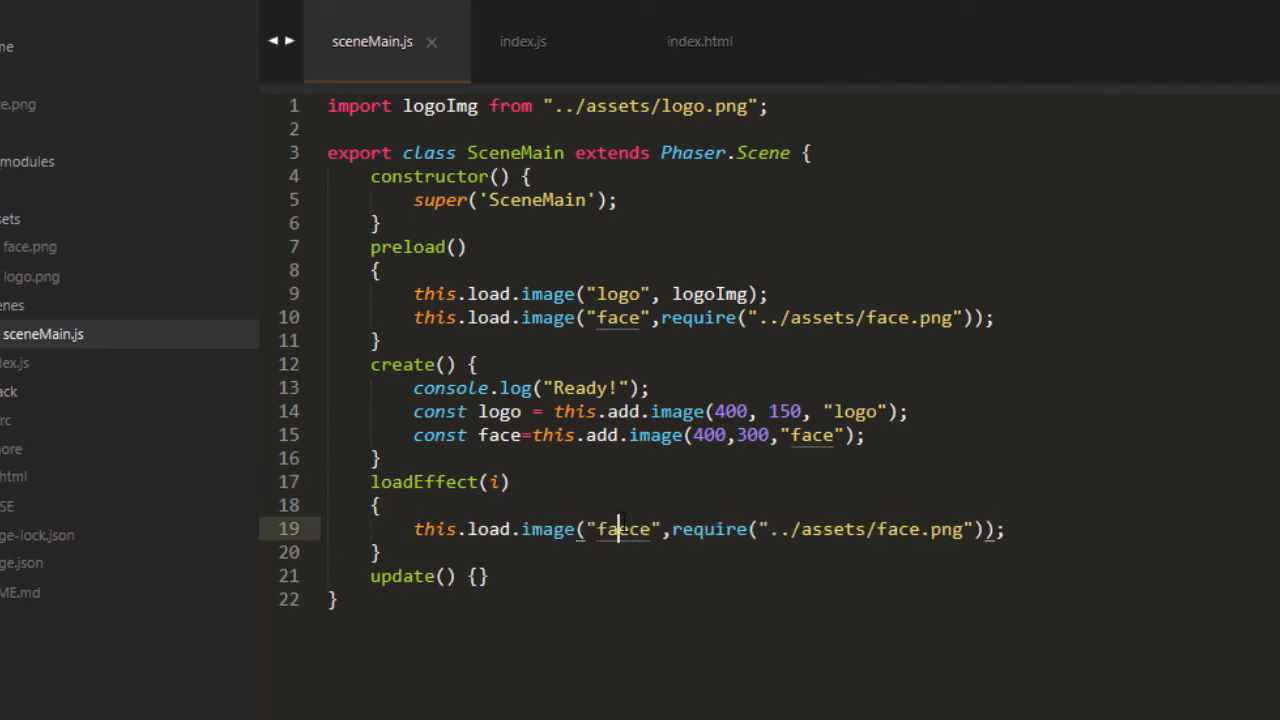
{"action": "type", "text": "effect"}
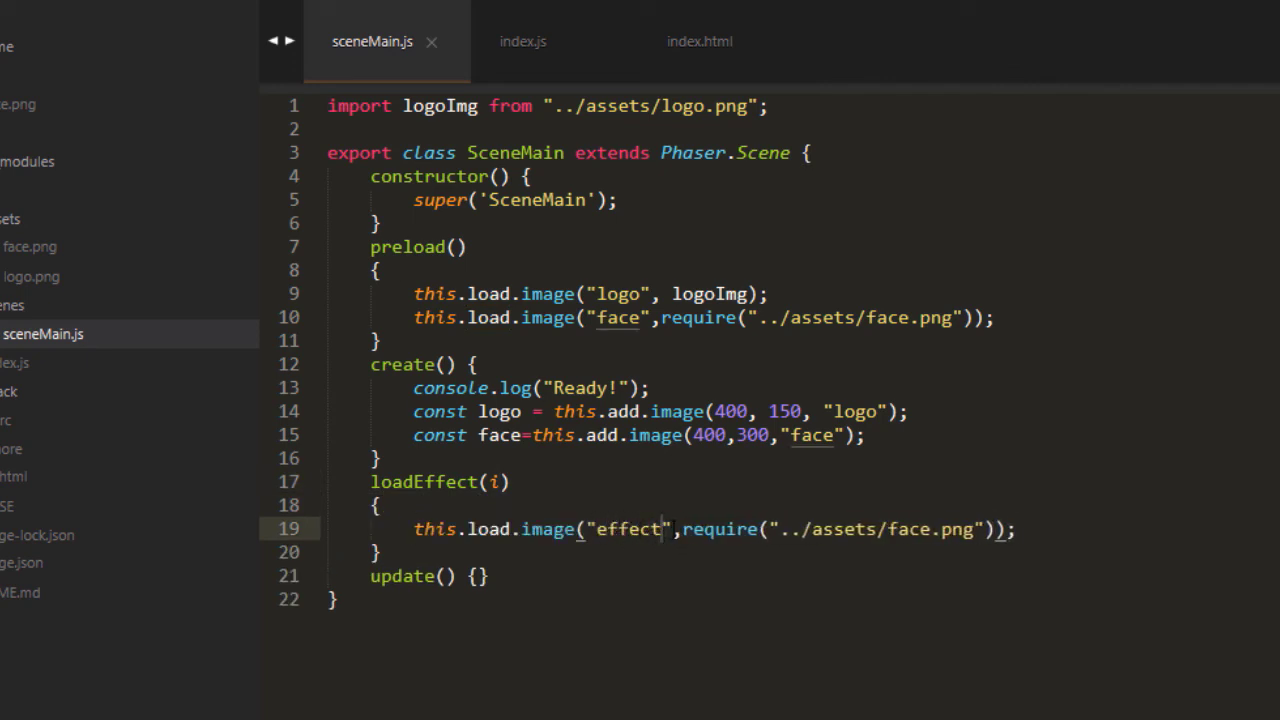
{"action": "type", "text": "+"}
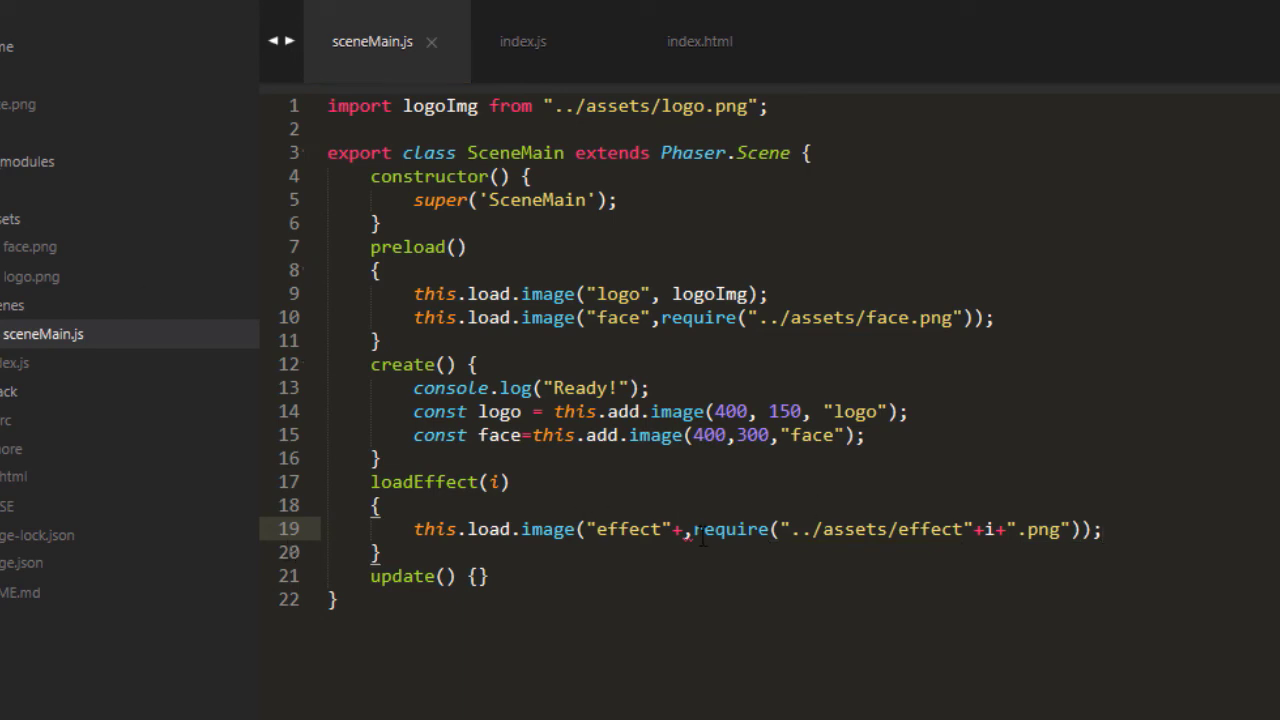
{"action": "key", "text": "Backspace"}
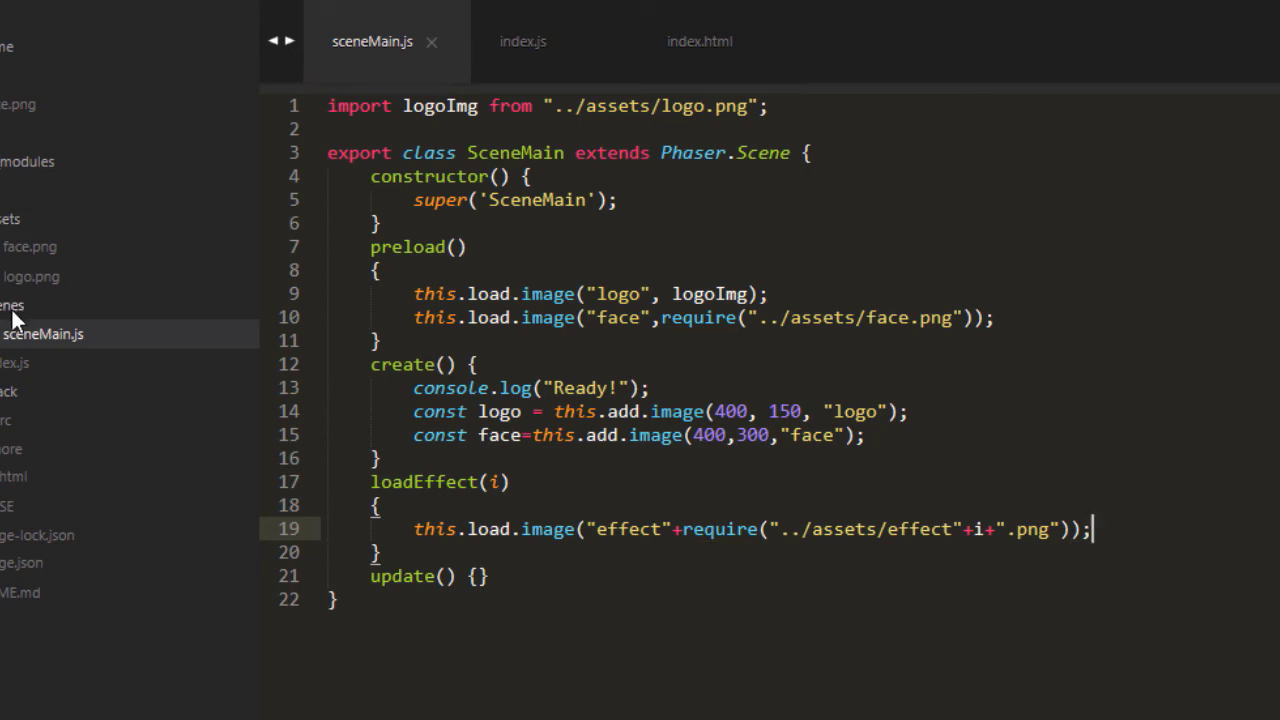
{"action": "double_click", "coordinate": [717, 529]}
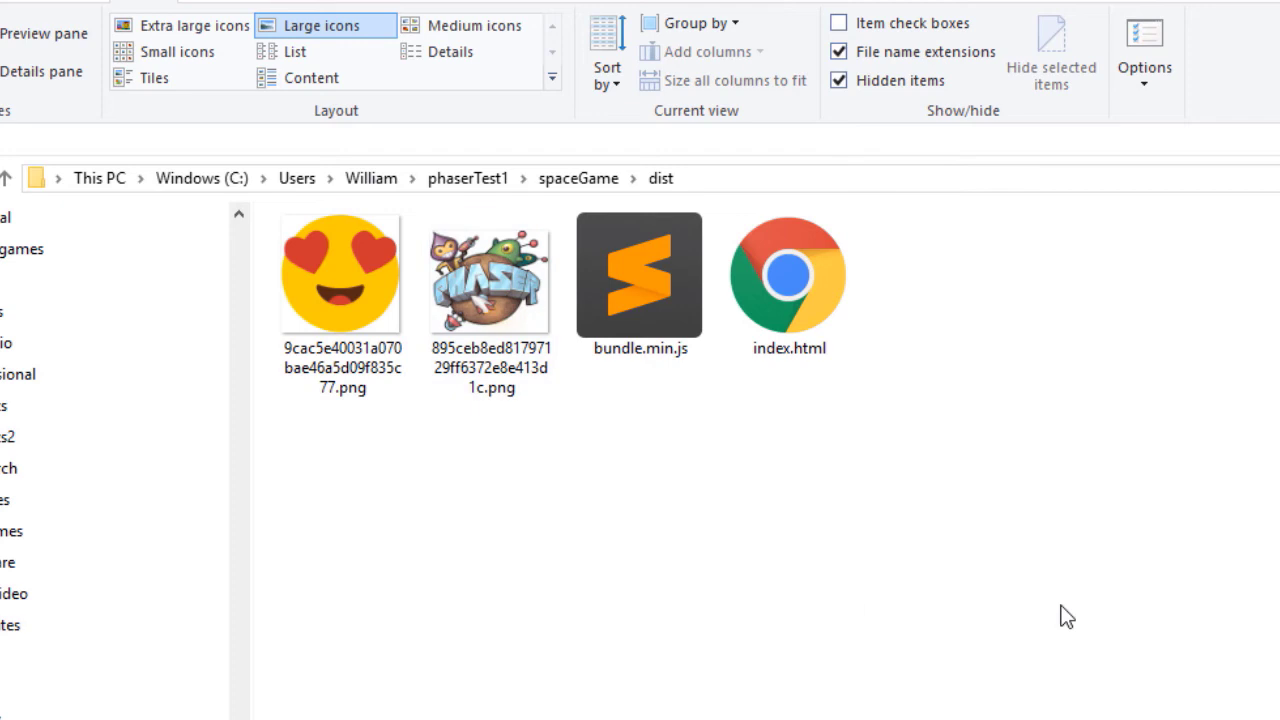
{"action": "mouse_move", "coordinate": [736, 550]}
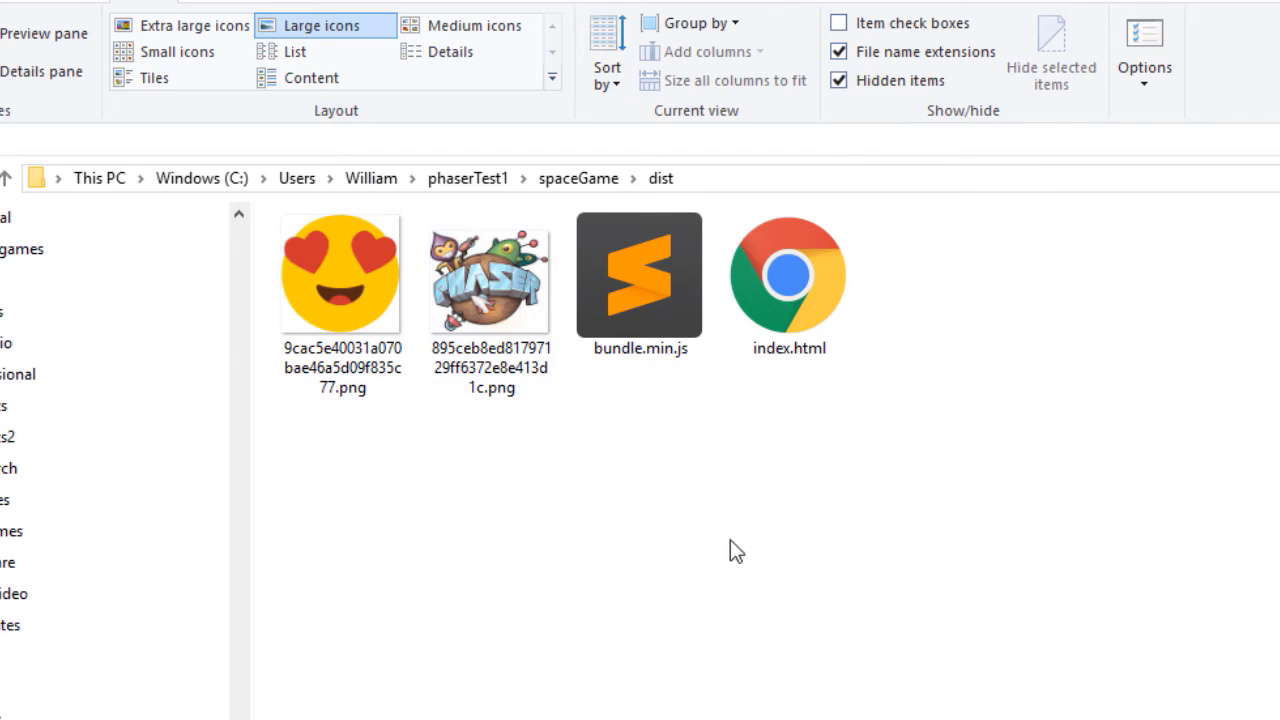
{"action": "mouse_move", "coordinate": [715, 547]}
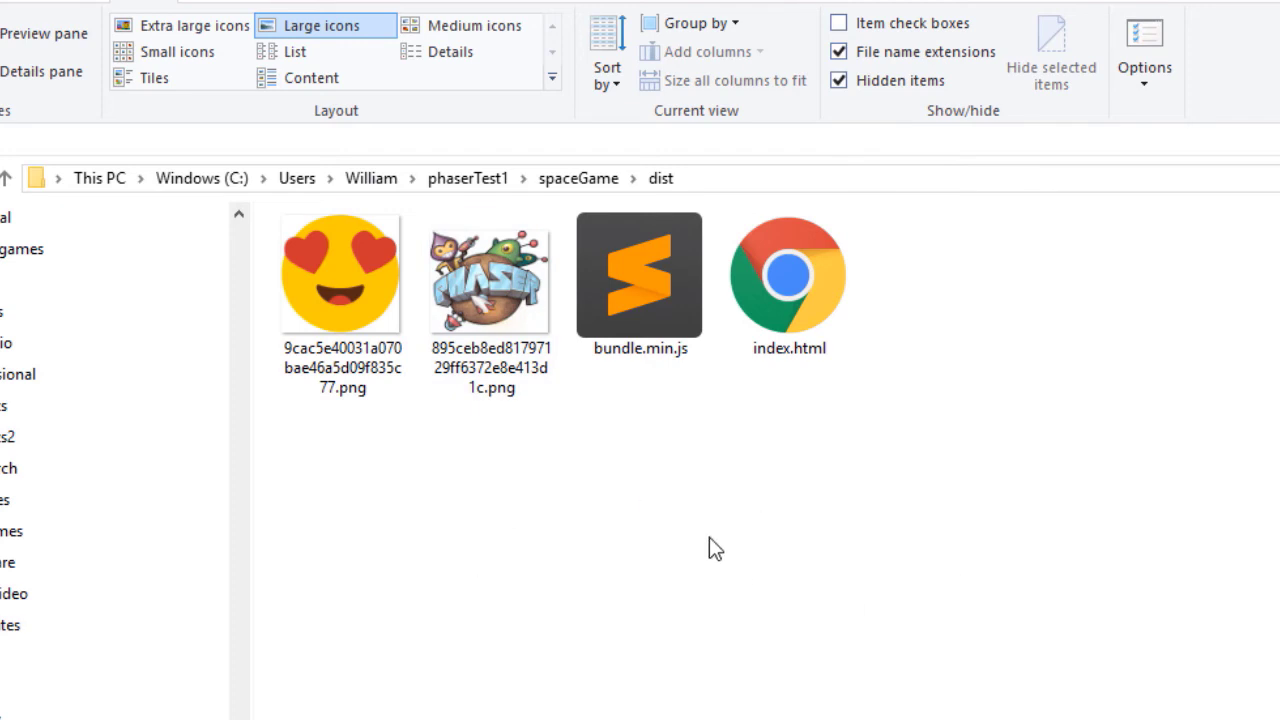
{"action": "mouse_move", "coordinate": [618, 641]}
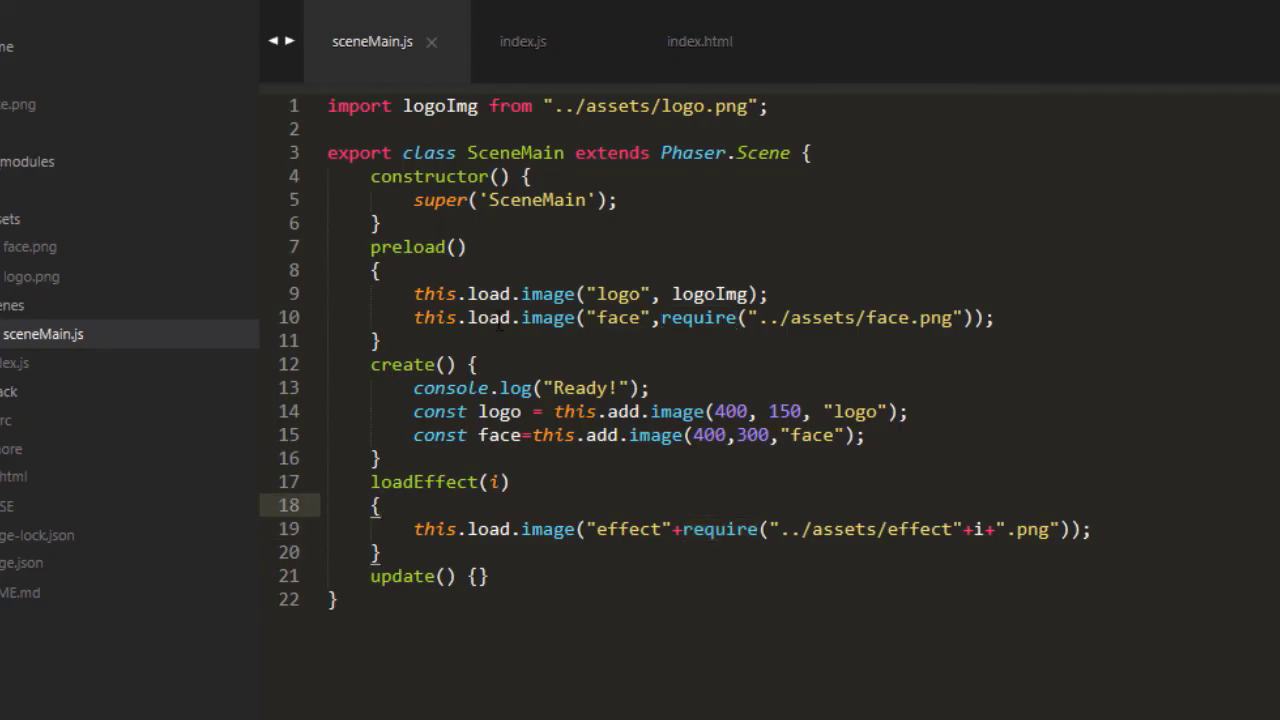
Step: Select the require wrapper on the line 10 face image path
{"action": "double_click", "coordinate": [719, 529]}
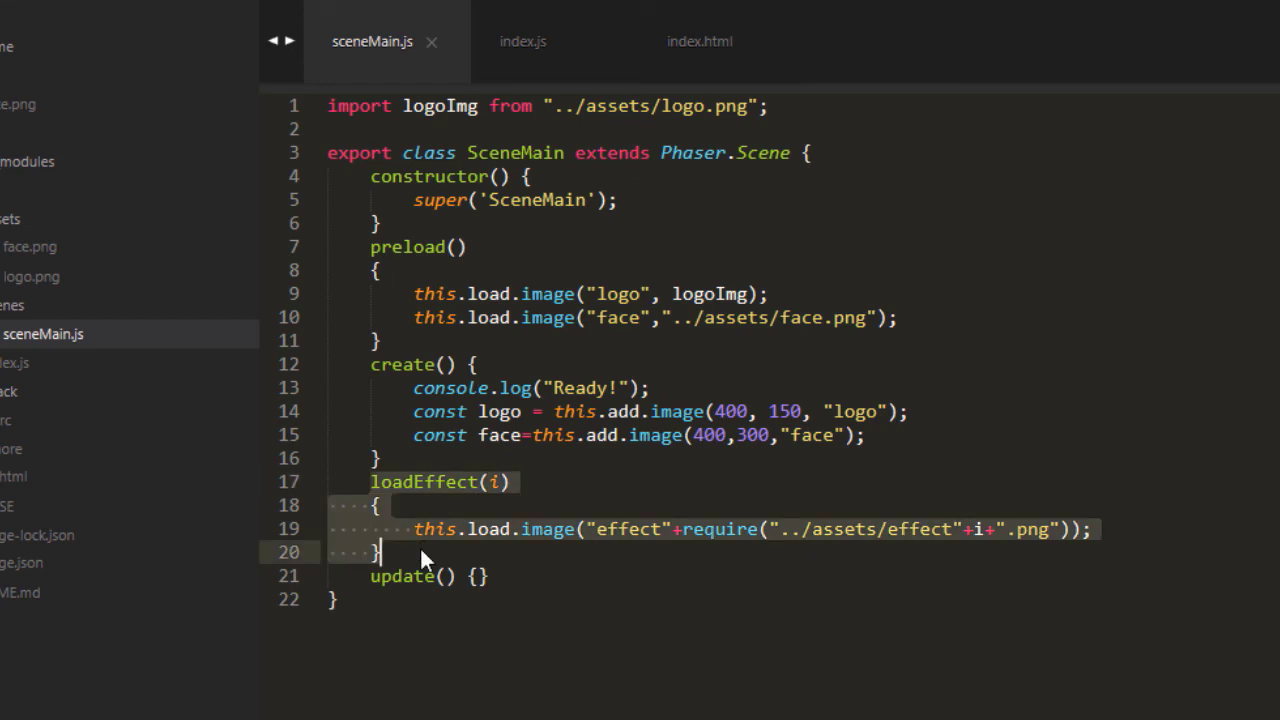
{"action": "mouse_move", "coordinate": [605, 493]}
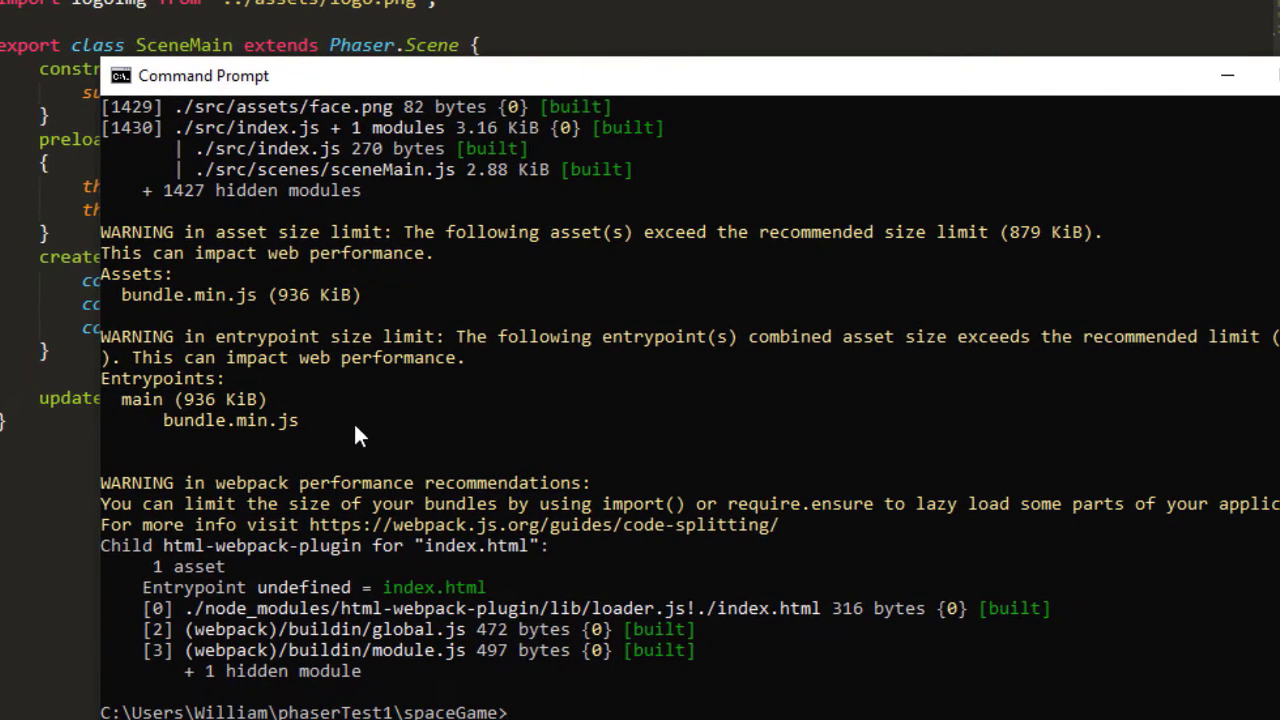
{"action": "mouse_move", "coordinate": [535, 265]}
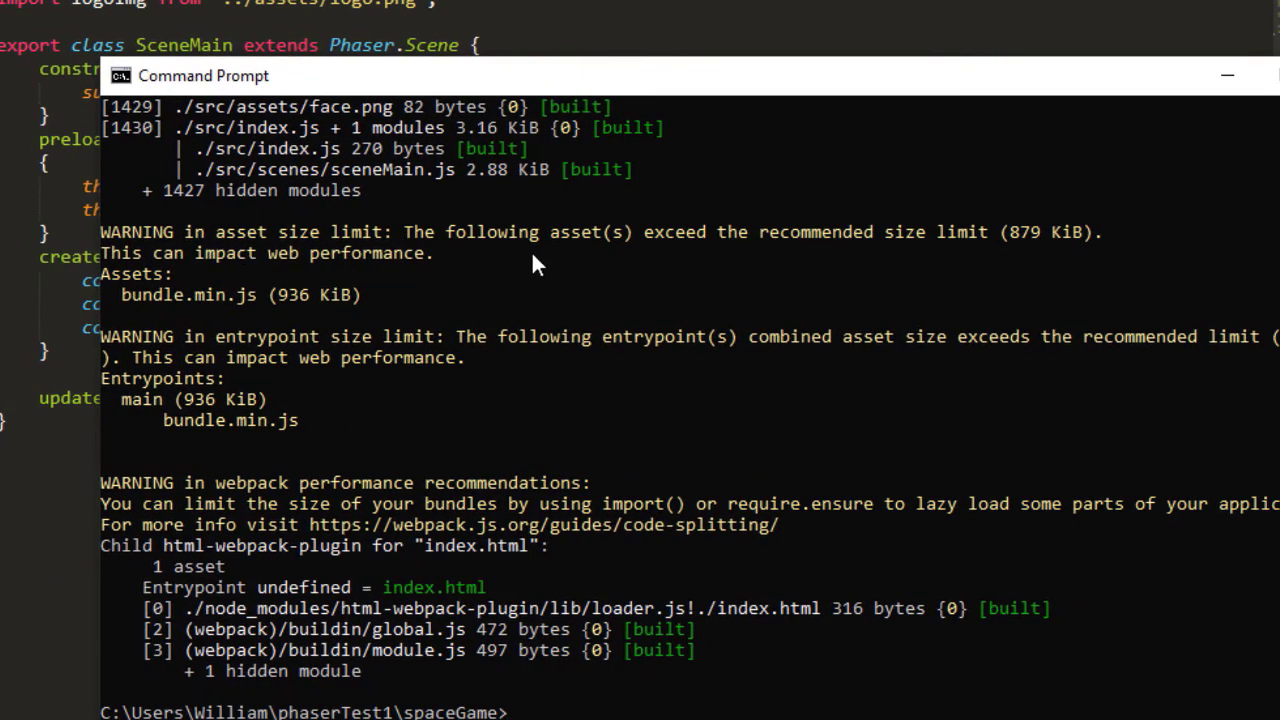
{"action": "mouse_move", "coordinate": [350, 300]}
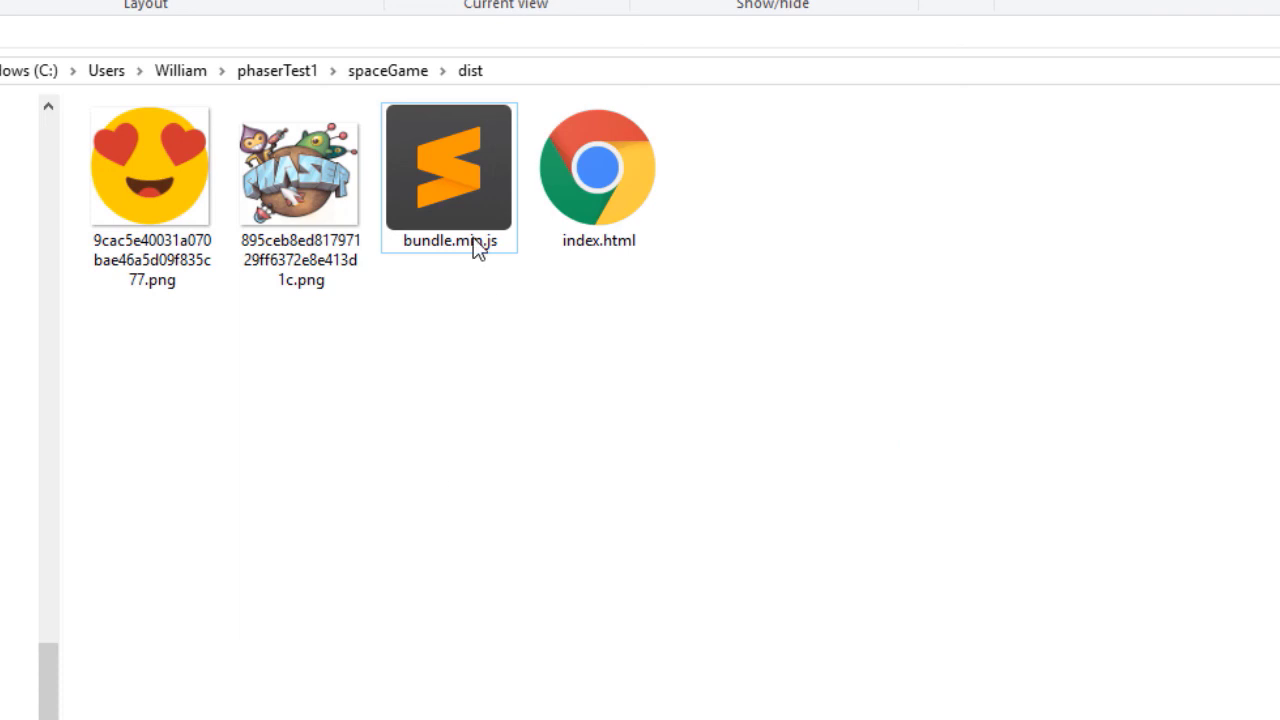
Step: Open bundle.min.js, return to the sceneMain.js face line, and show the project sidebar
{"action": "double_click", "coordinate": [448, 167]}
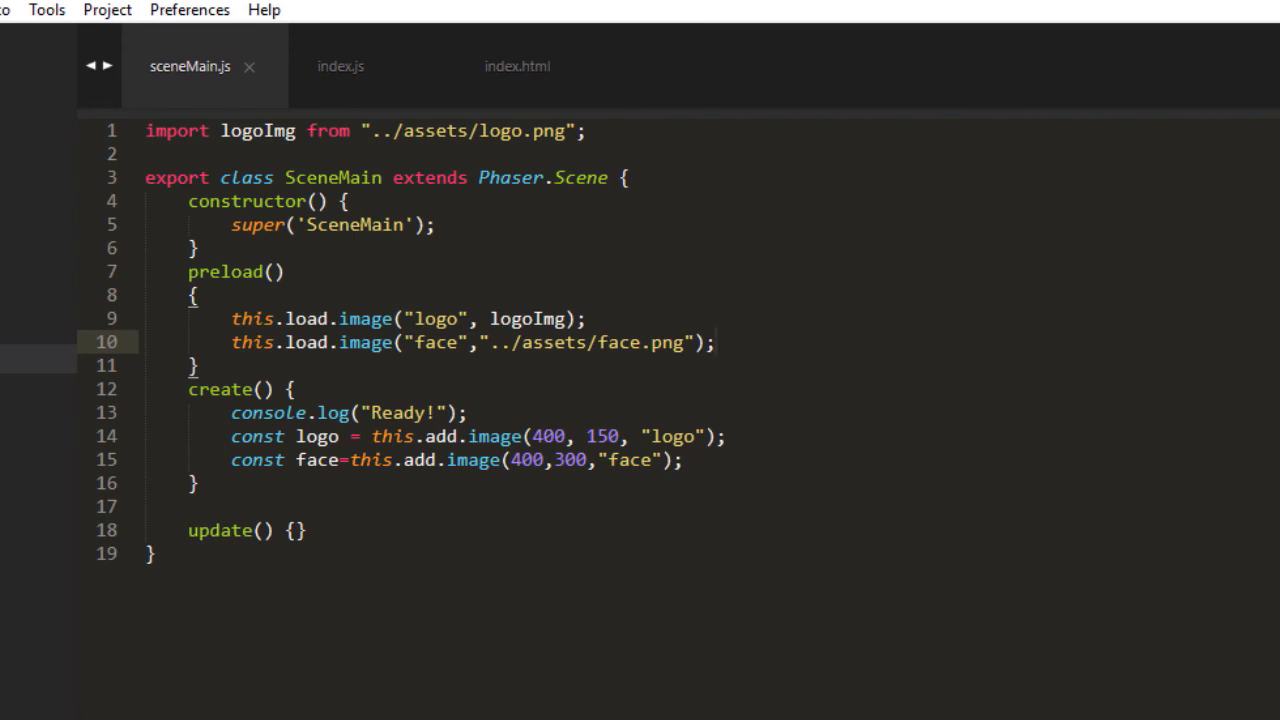
{"action": "left_click", "coordinate": [712, 342]}
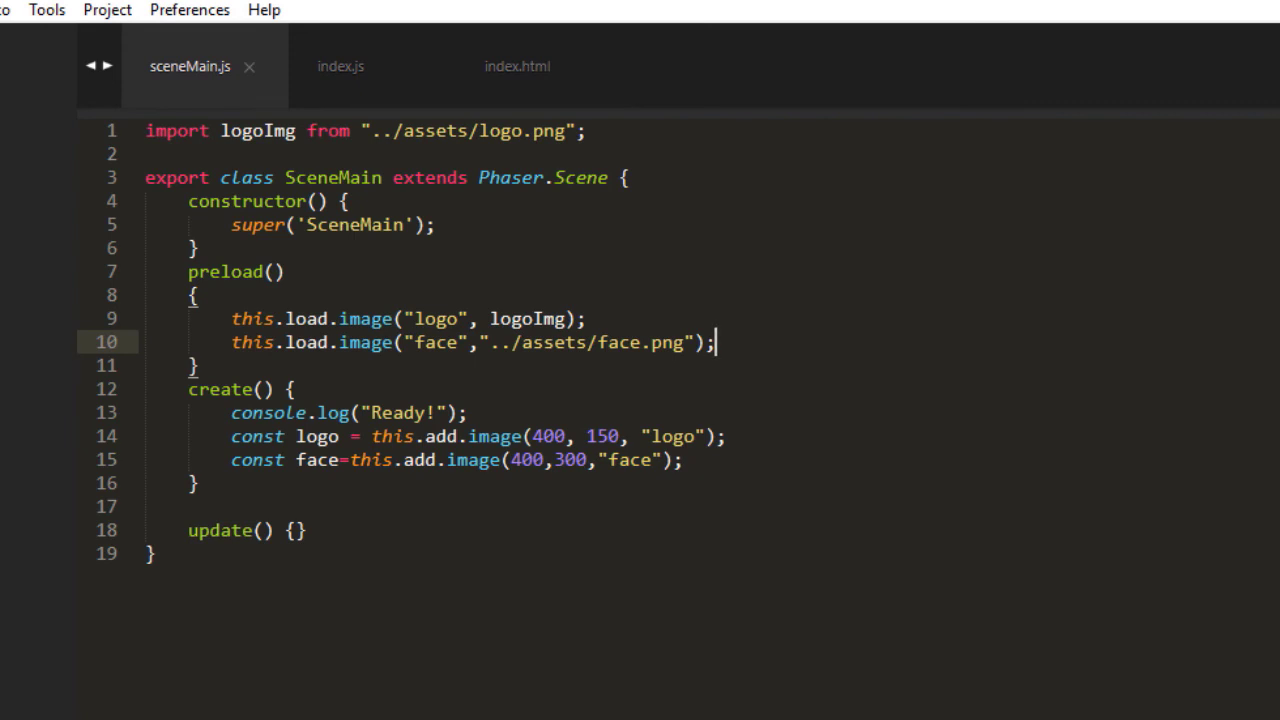
{"action": "right_click", "coordinate": [93, 71]}
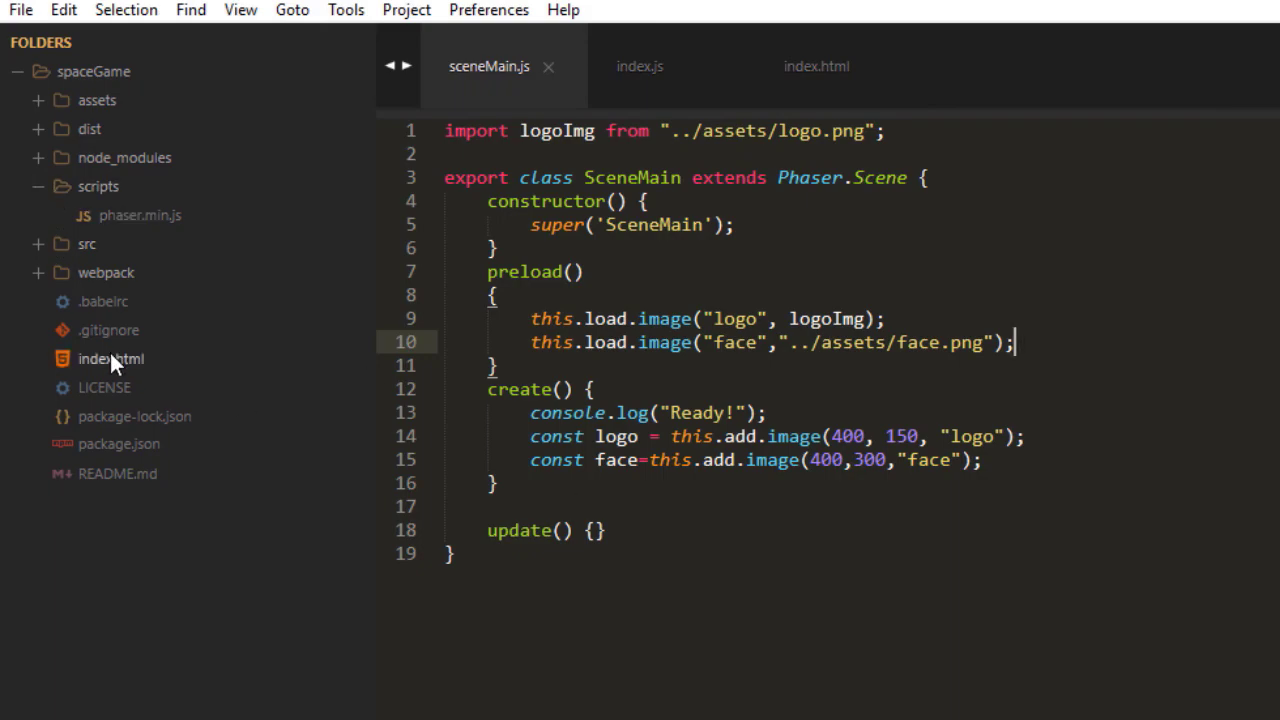
Step: Add <script src="scripts/phaser.min.js"></script> to index.html and begin commenting index.js's Phaser import
{"action": "left_click", "coordinate": [111, 358]}
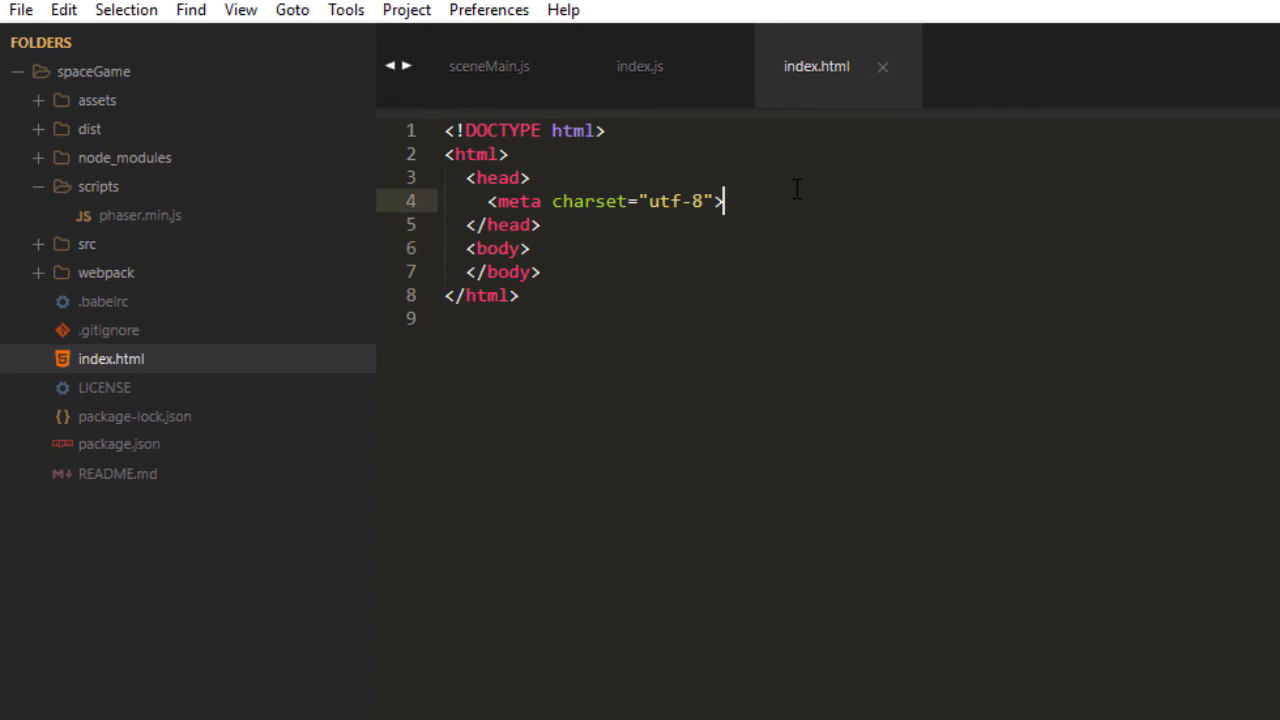
{"action": "type", "text": "script src=\"\">"}
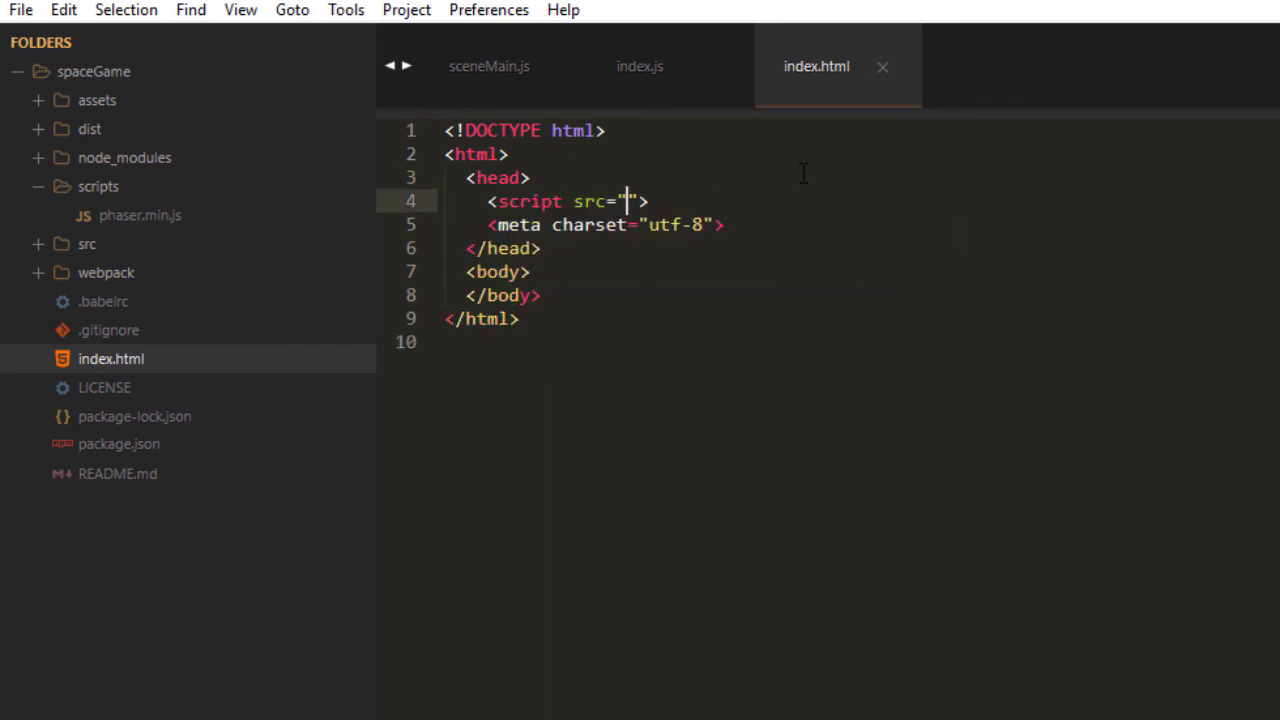
{"action": "type", "text": "scripts/p"}
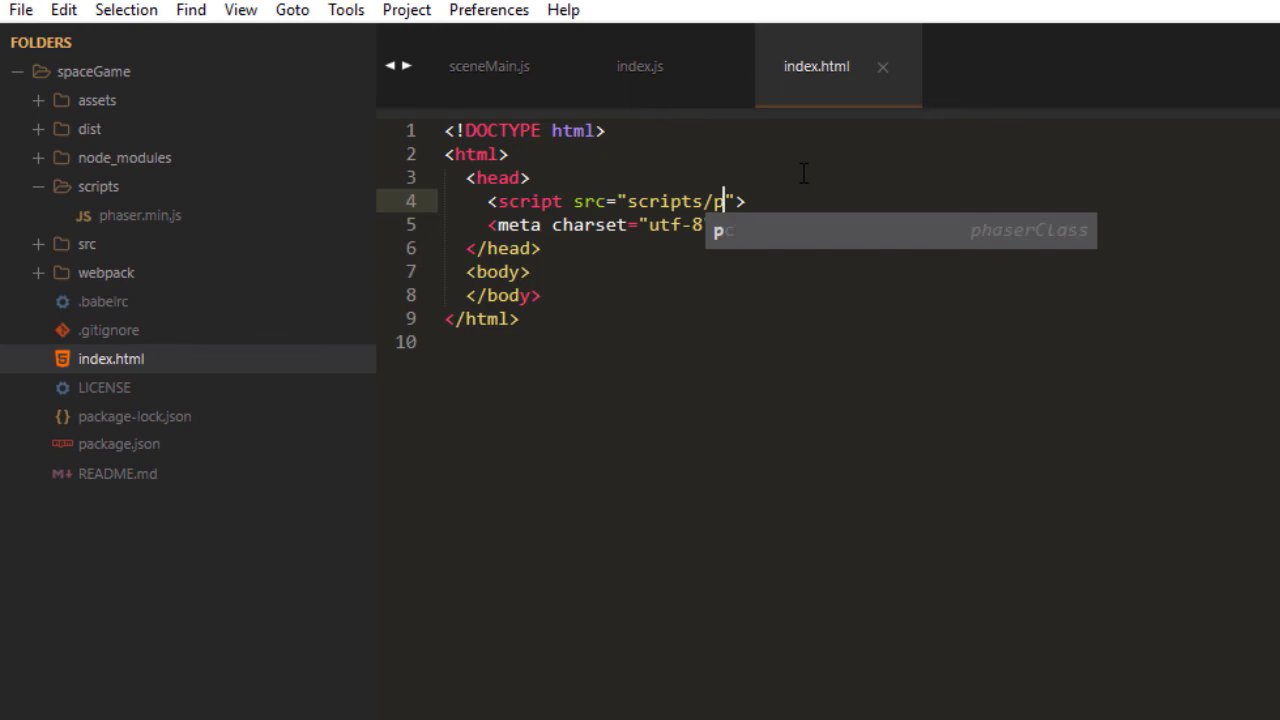
{"action": "type", "text": "haser.min"}
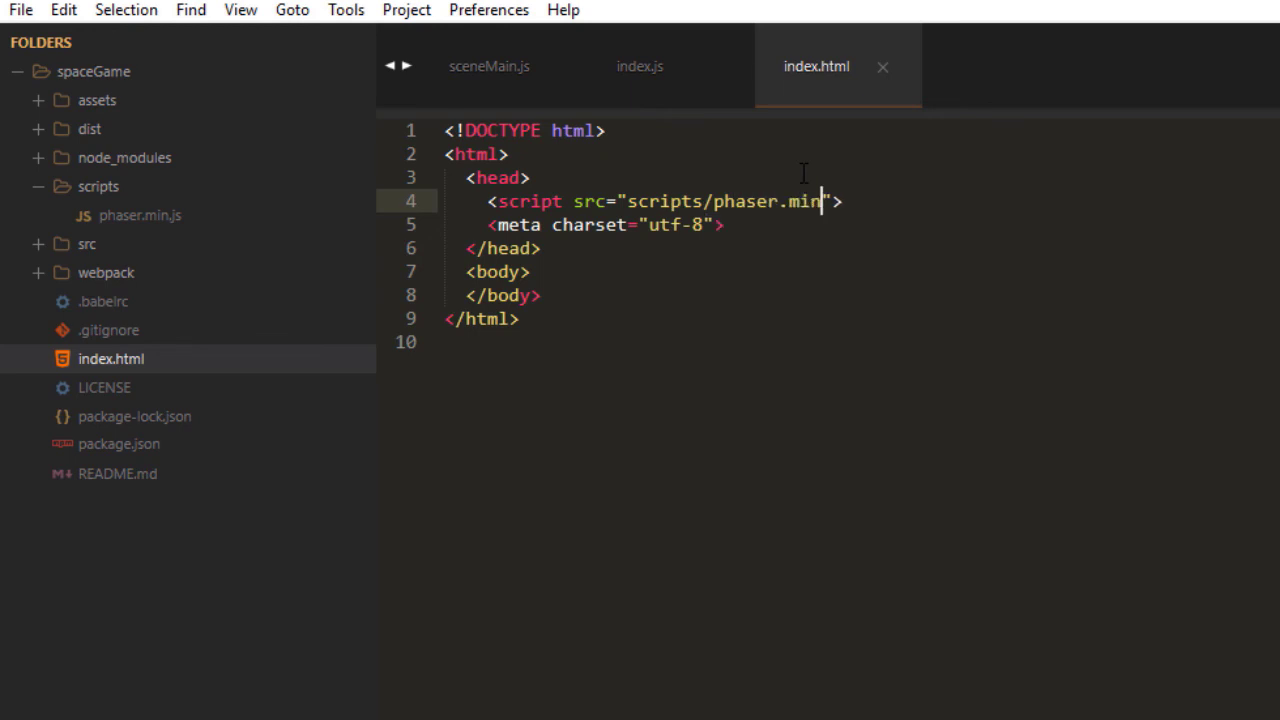
{"action": "type", "text": ".js\"></script>"}
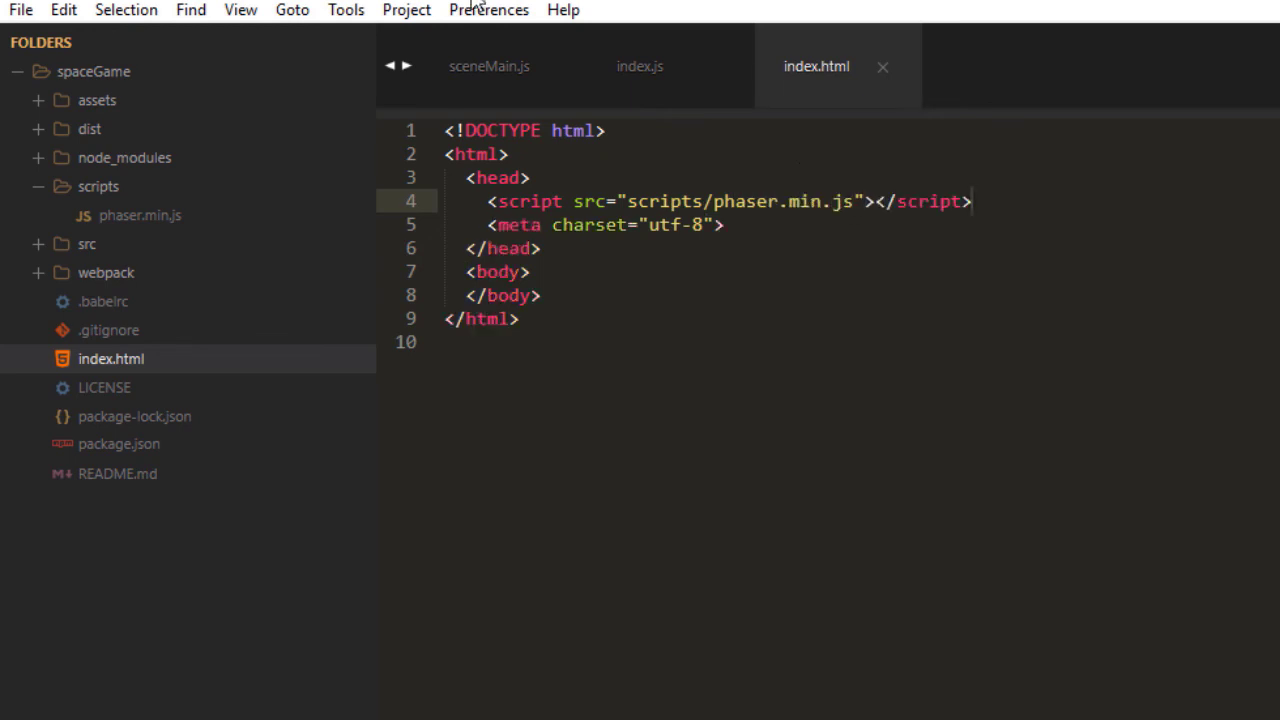
{"action": "left_click", "coordinate": [639, 66]}
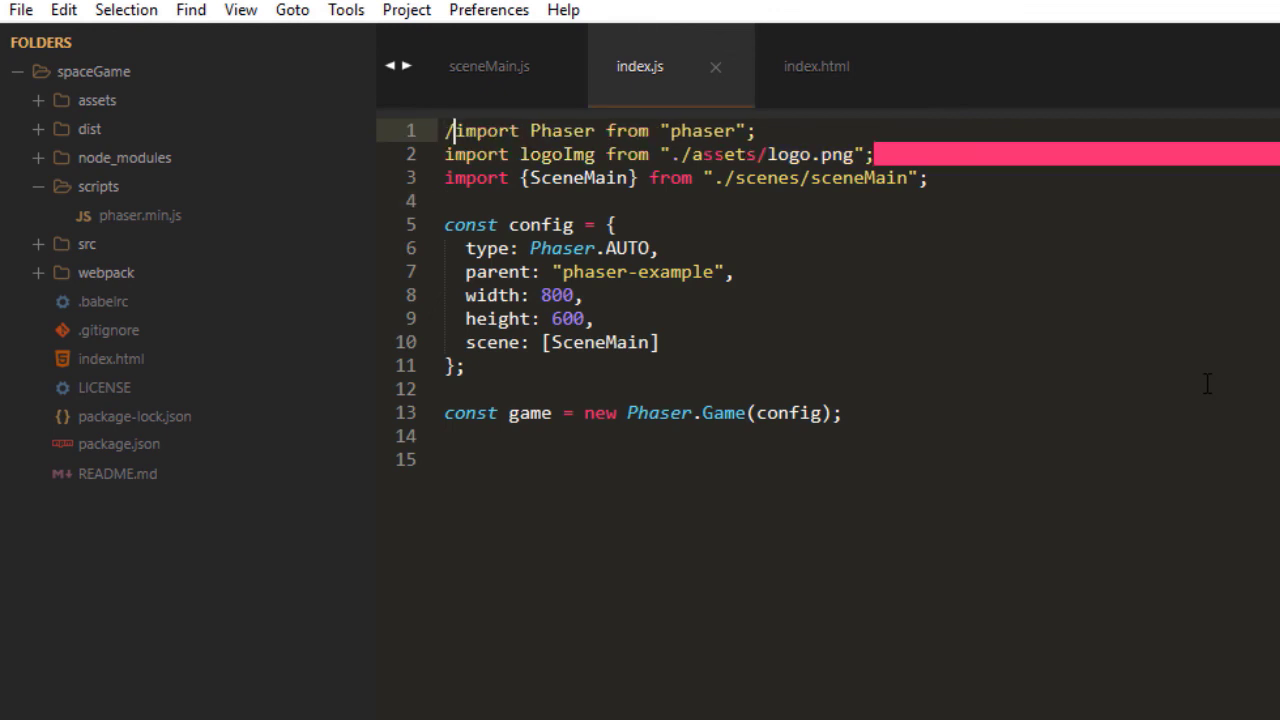
{"action": "type", "text": "/"}
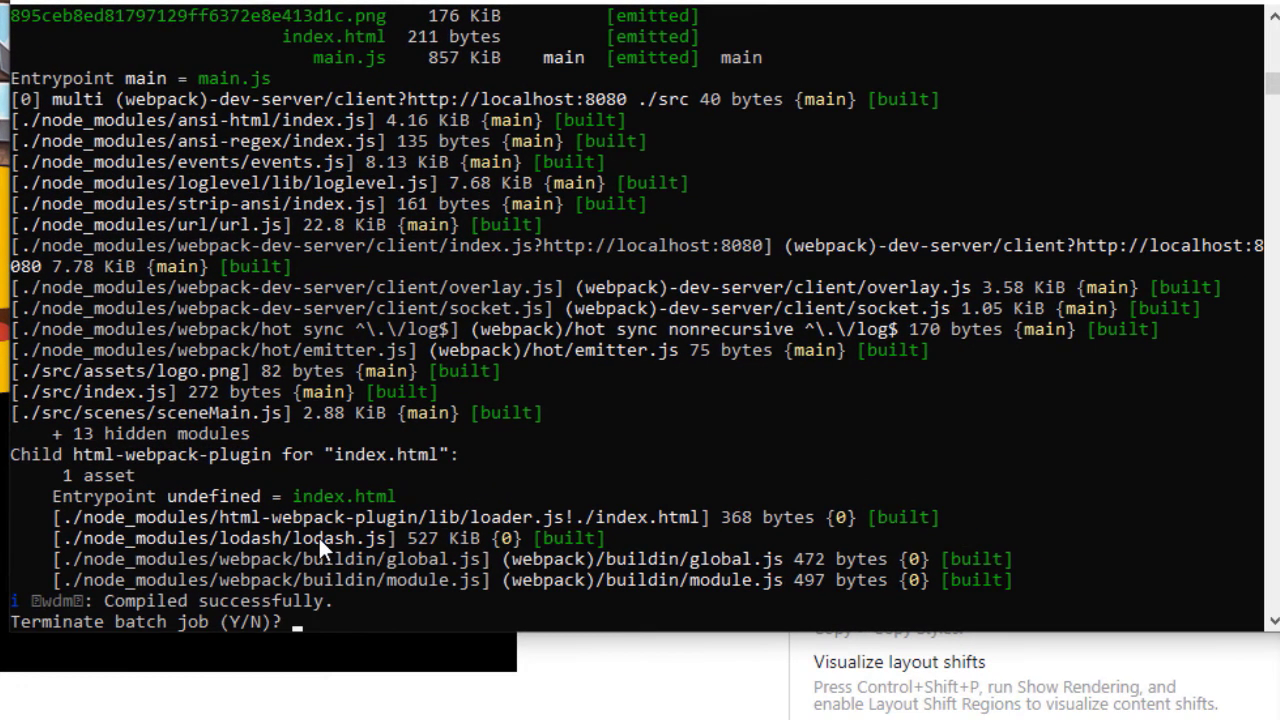
Step: Answer y to end the running dev server job before the production build
{"action": "type", "text": "y"}
{"action": "type", "text": "npm run-script build"}
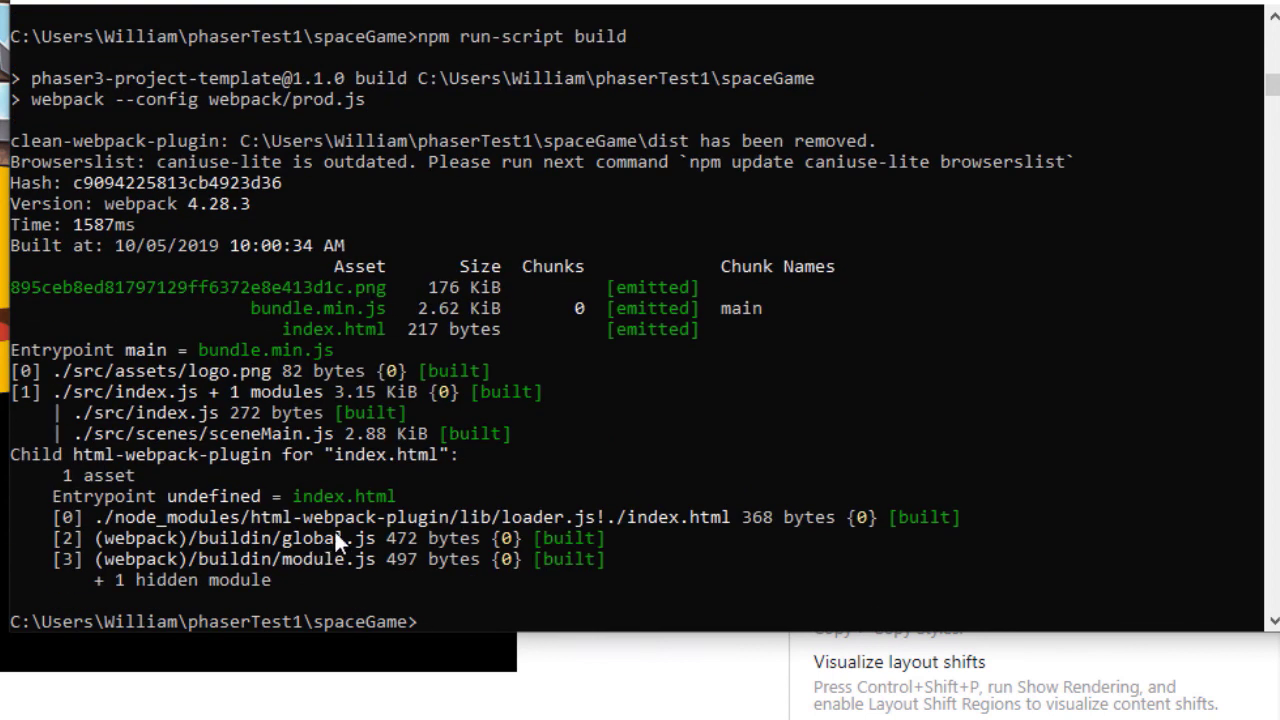
{"action": "mouse_move", "coordinate": [322, 349]}
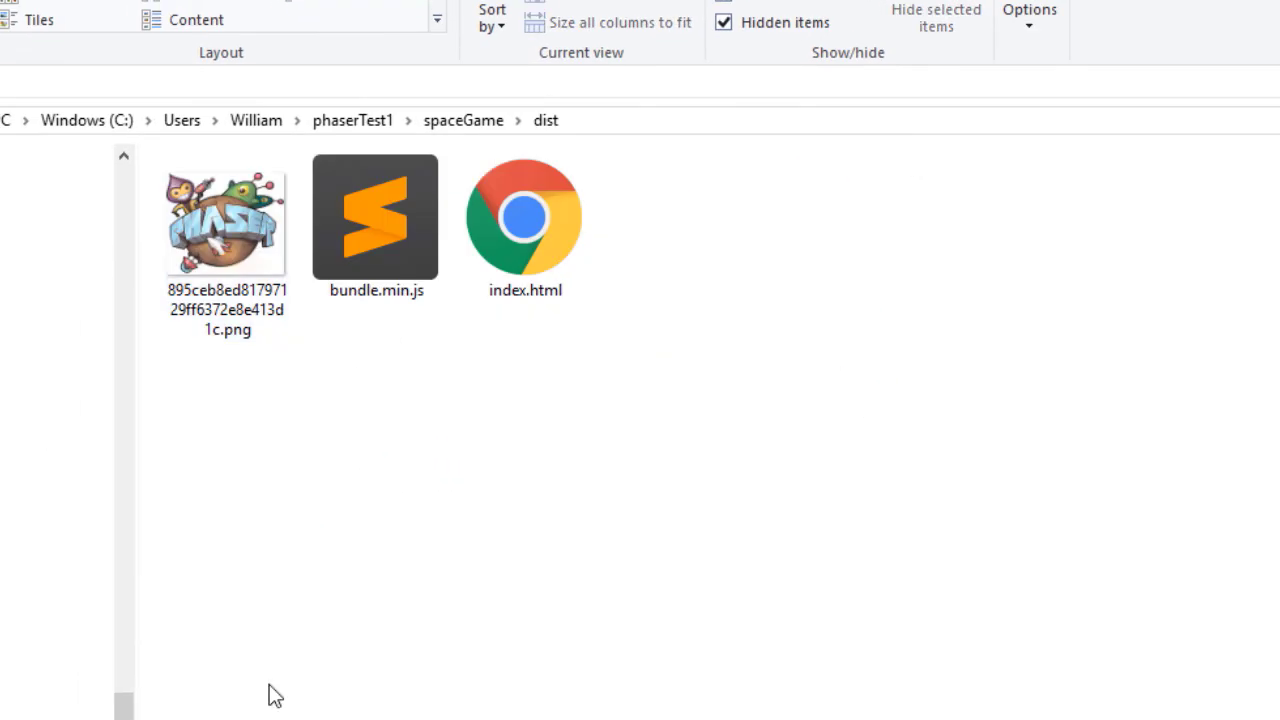
Step: Copy the scripts folder into dist, select all of dist's contents, and return to spaceGame
{"action": "left_click", "coordinate": [375, 217]}
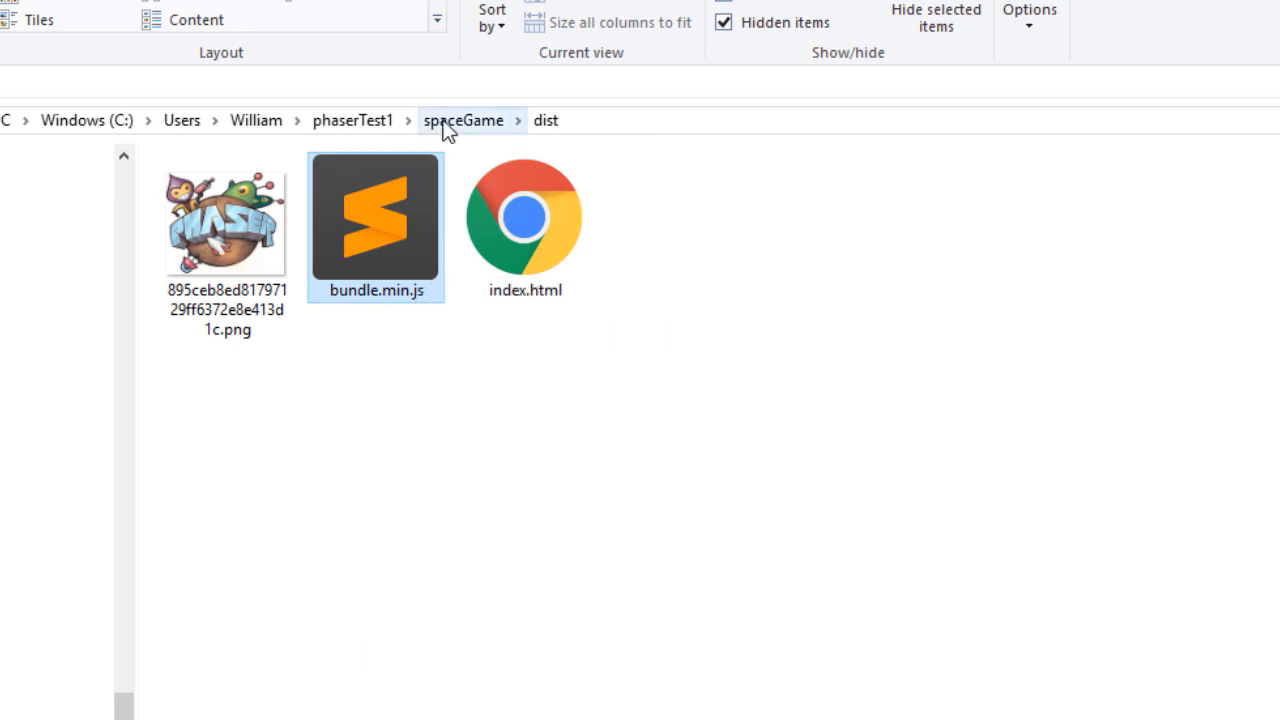
{"action": "left_click", "coordinate": [463, 120]}
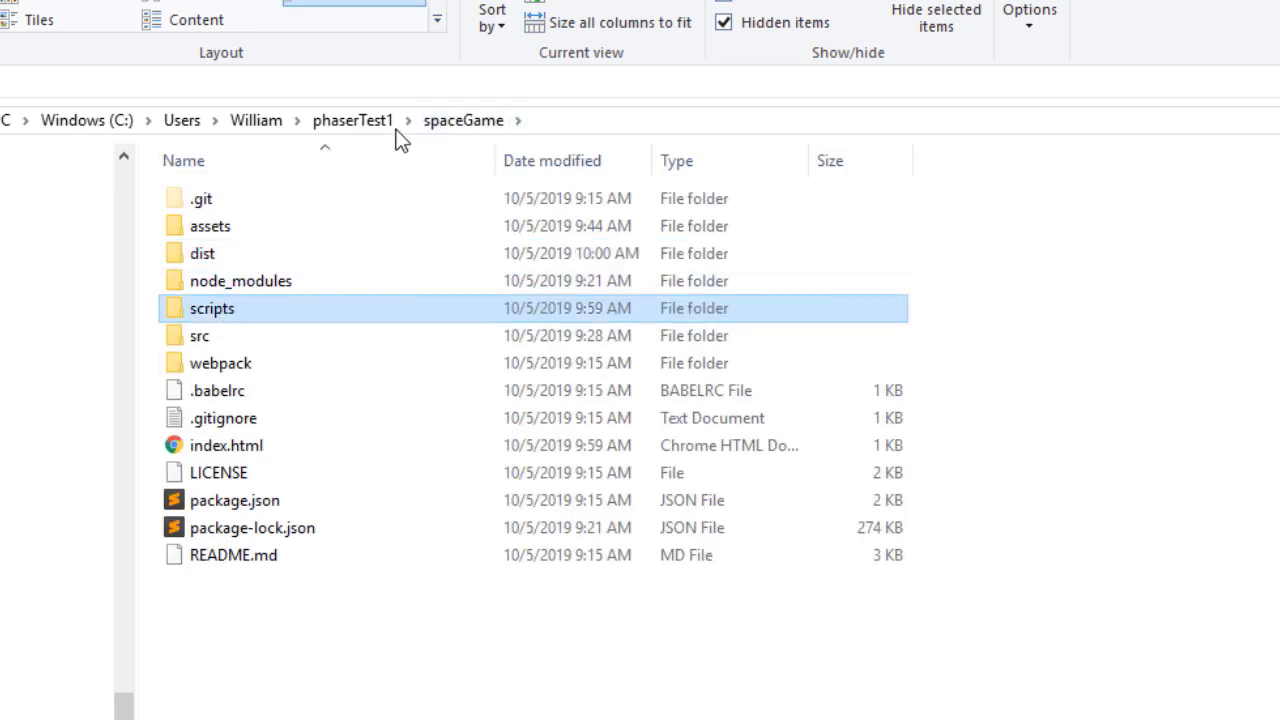
{"action": "double_click", "coordinate": [202, 253]}
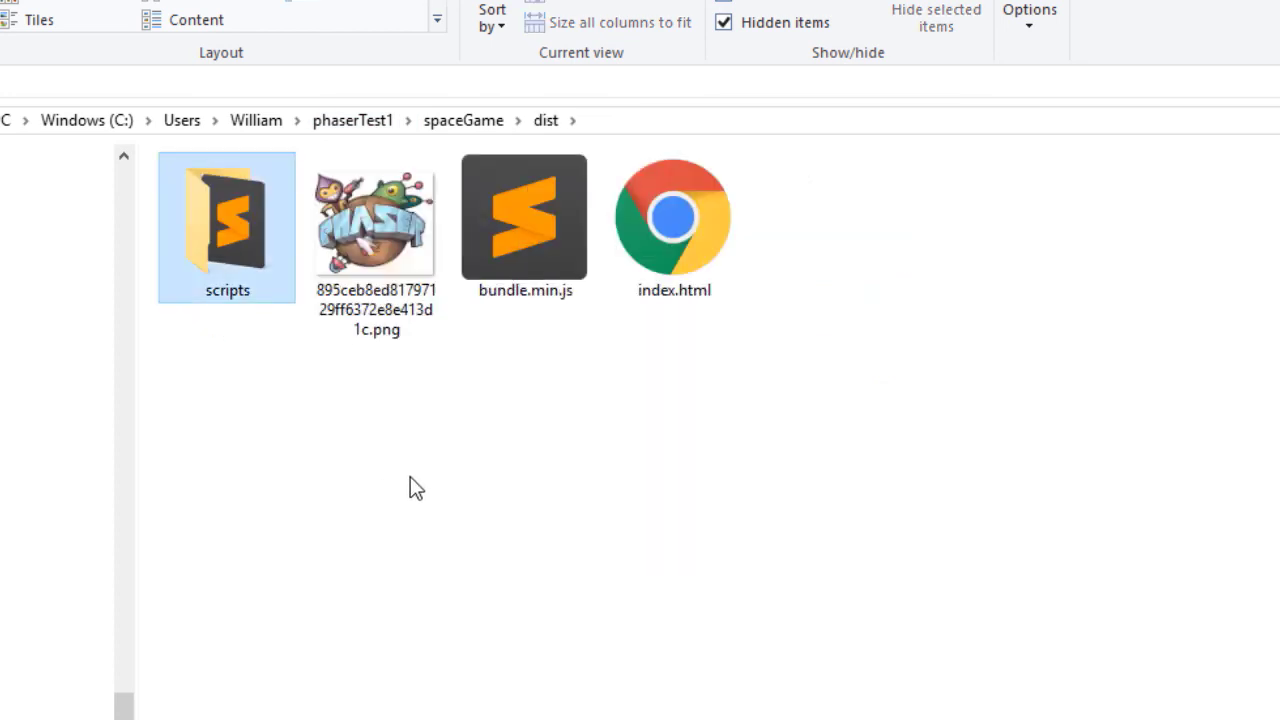
{"action": "left_click", "coordinate": [414, 480]}
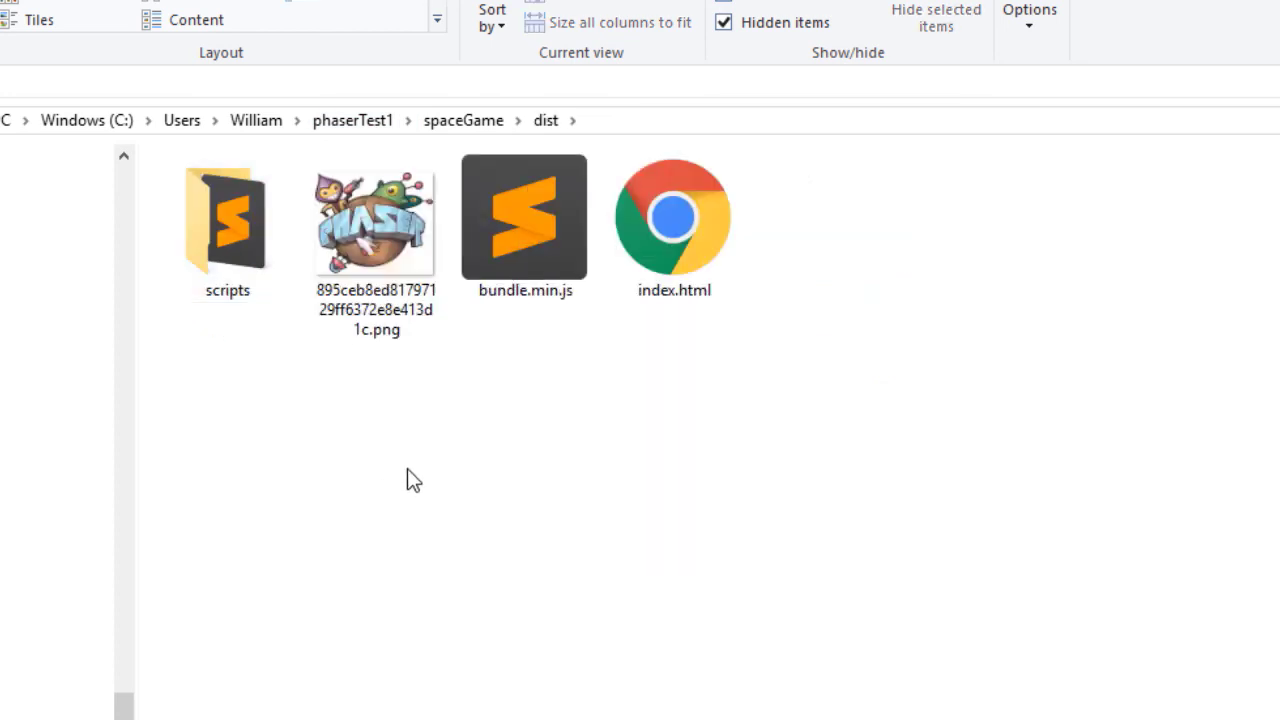
{"action": "left_click", "coordinate": [375, 217]}
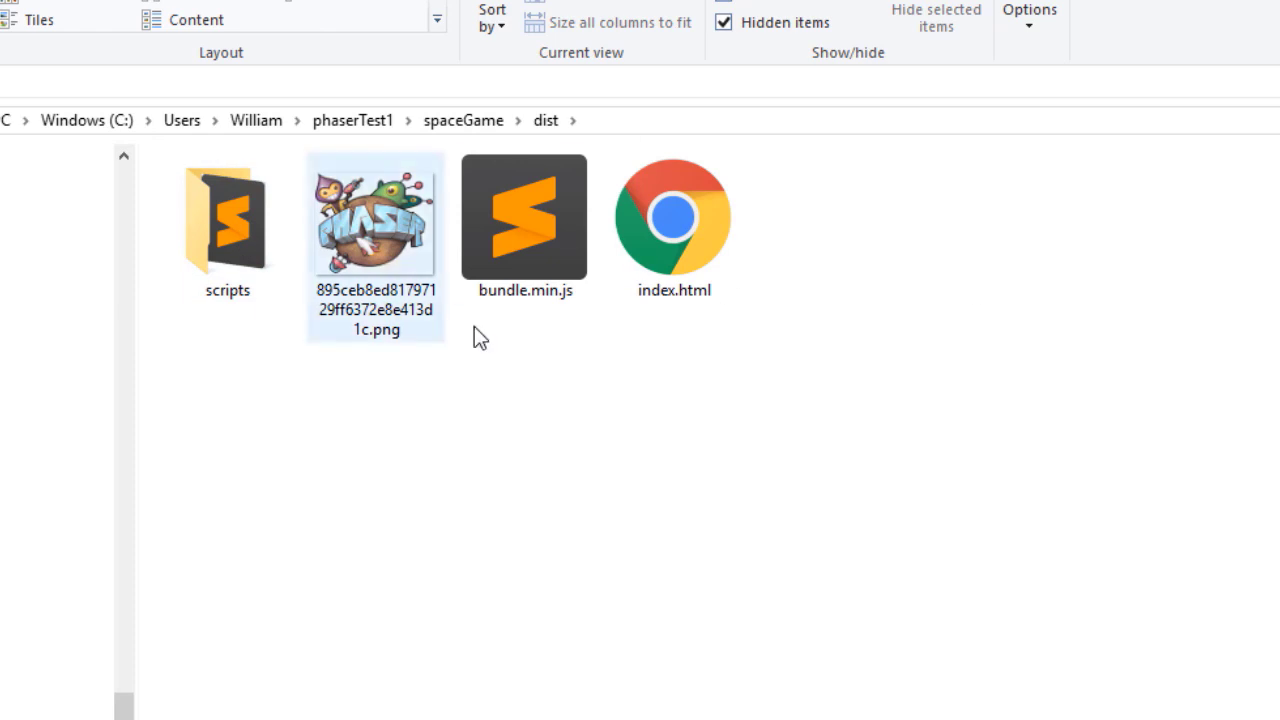
{"action": "key", "text": "ctrl+a"}
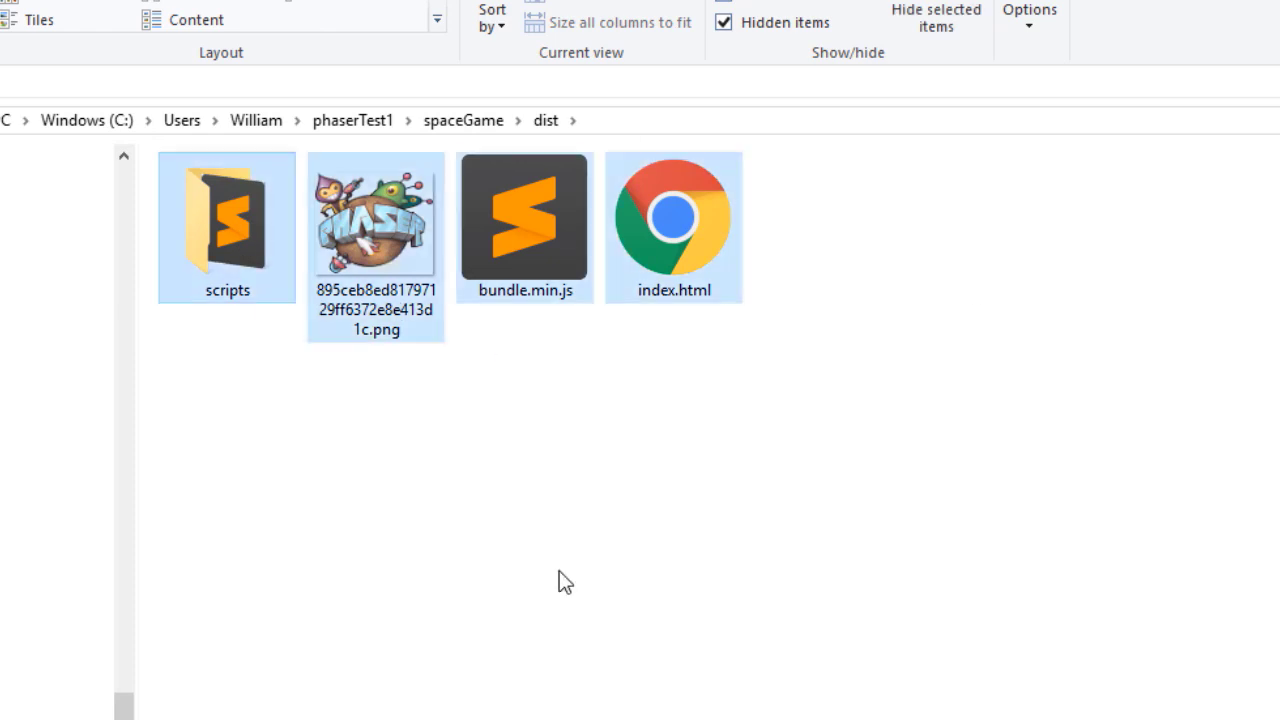
{"action": "left_click", "coordinate": [463, 120]}
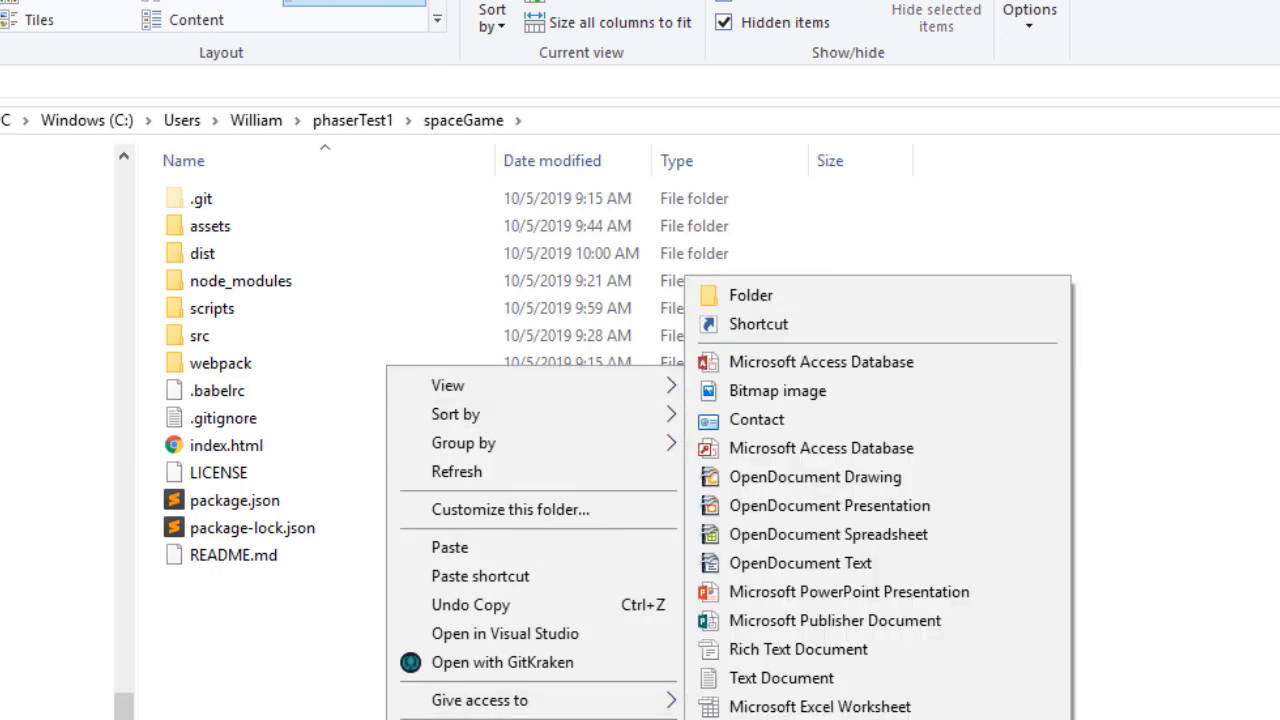
Step: Create a new folder named 'build' in spaceGame and open it
{"action": "left_click", "coordinate": [750, 294]}
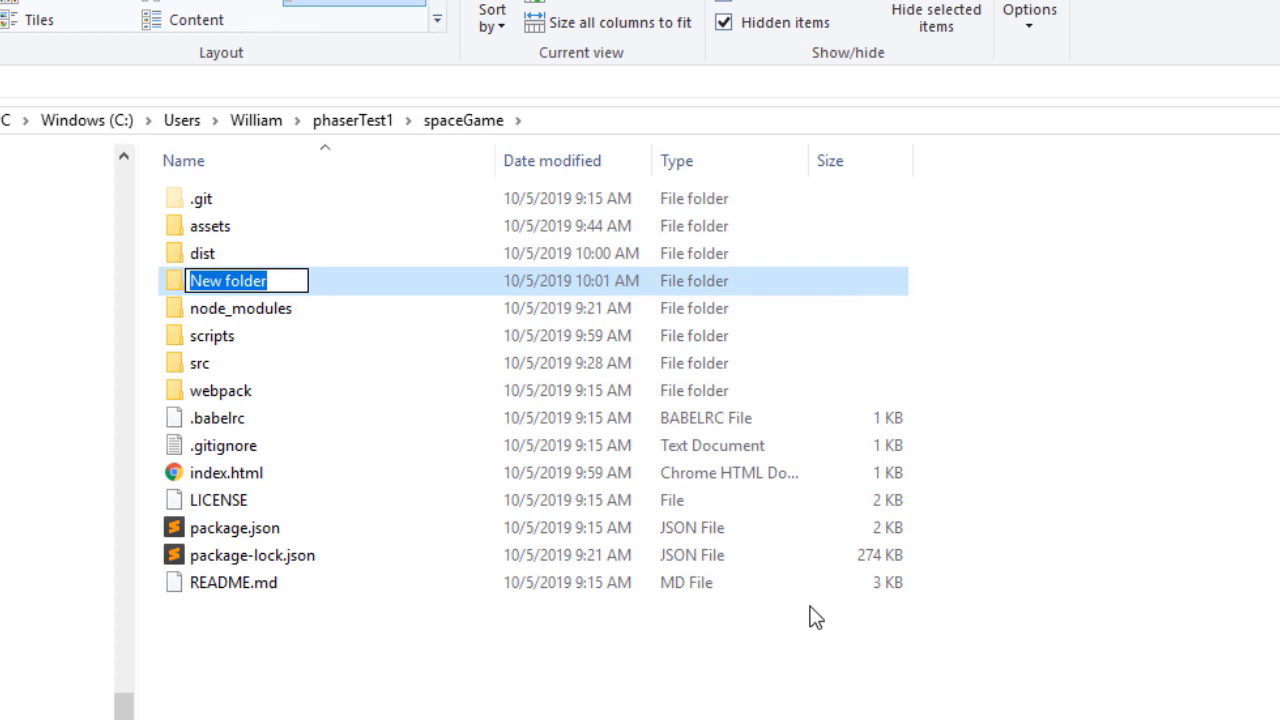
{"action": "type", "text": "build"}
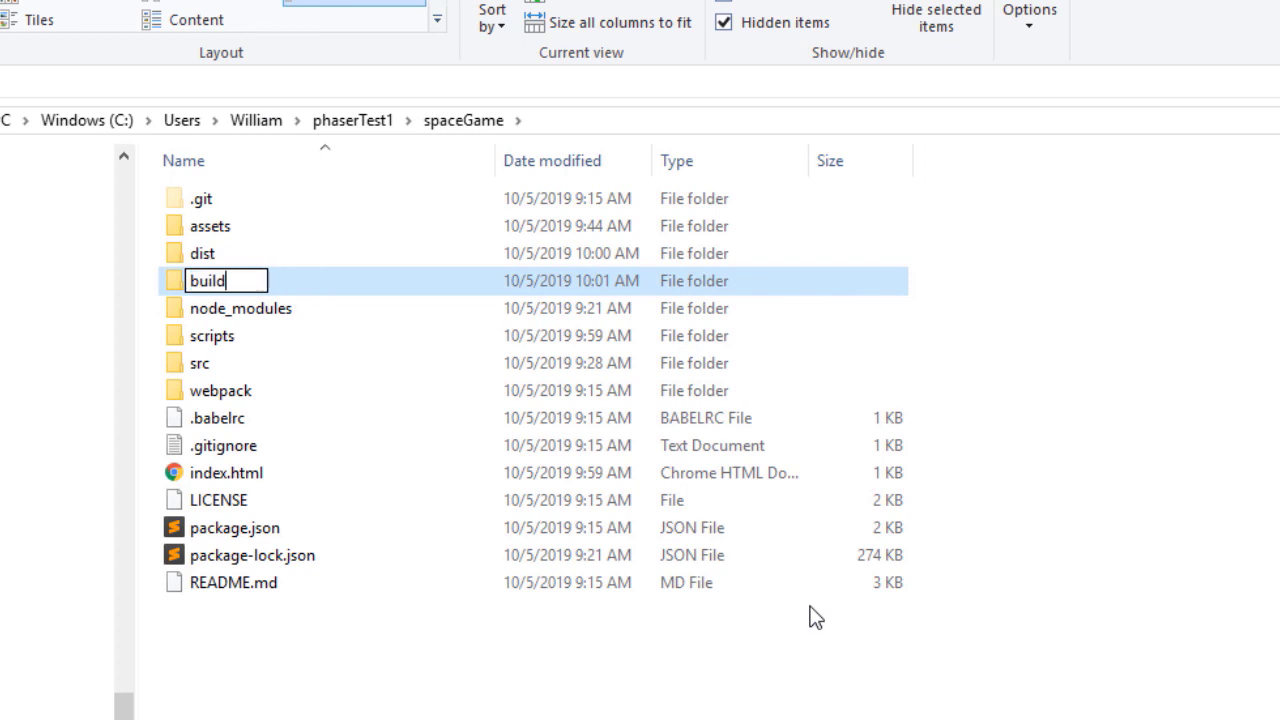
{"action": "double_click", "coordinate": [207, 280]}
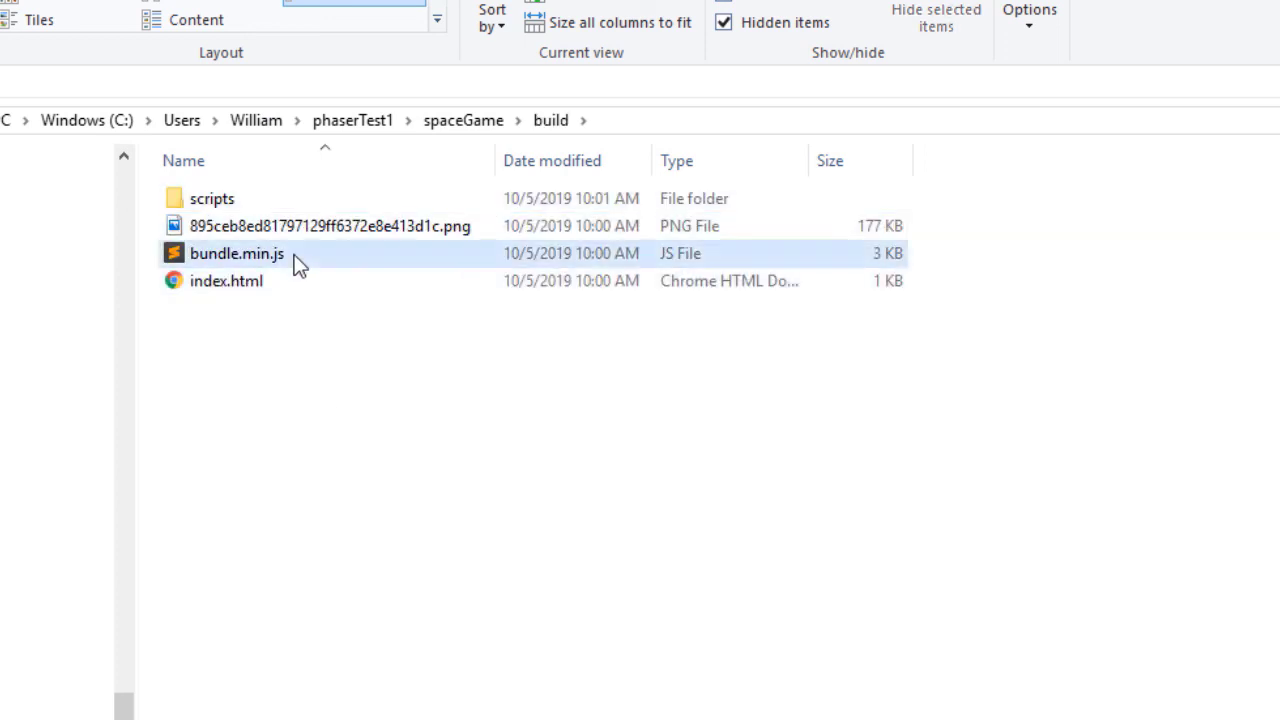
Step: Check build holds bundle.min.js and scripts contains phaser.min.js
{"action": "left_click", "coordinate": [237, 253]}
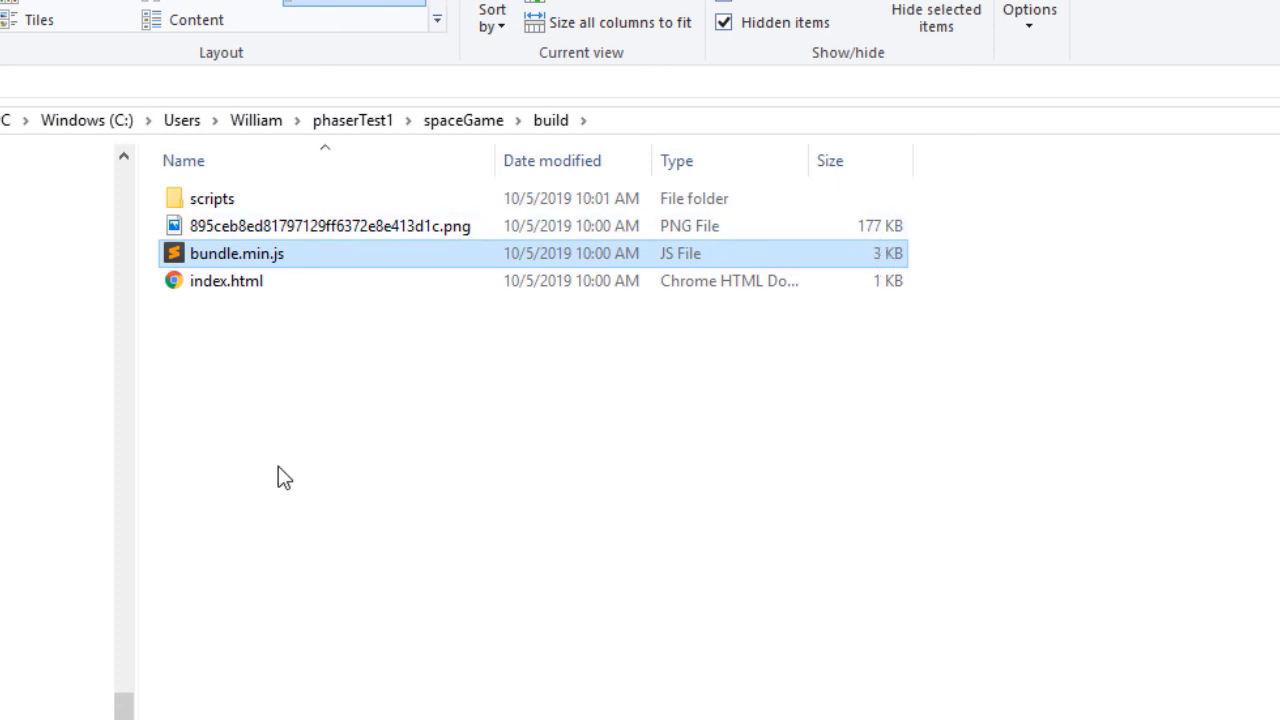
{"action": "double_click", "coordinate": [212, 198]}
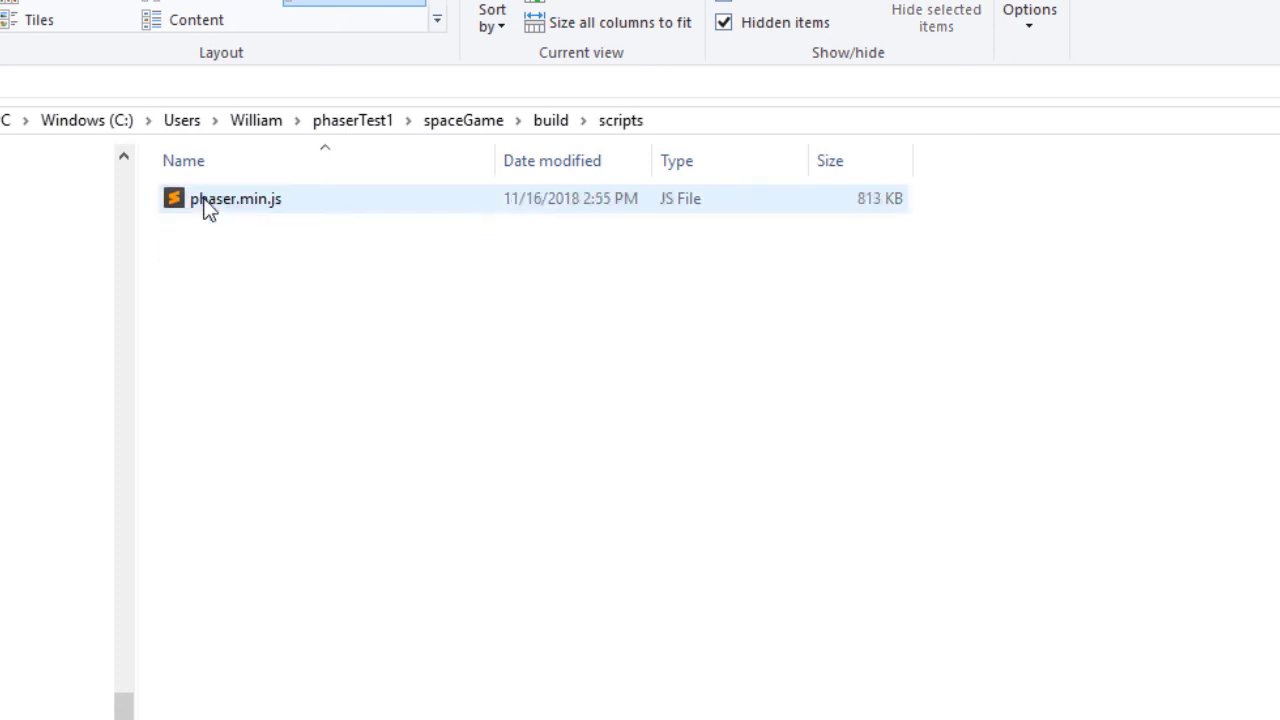
{"action": "left_click", "coordinate": [236, 198]}
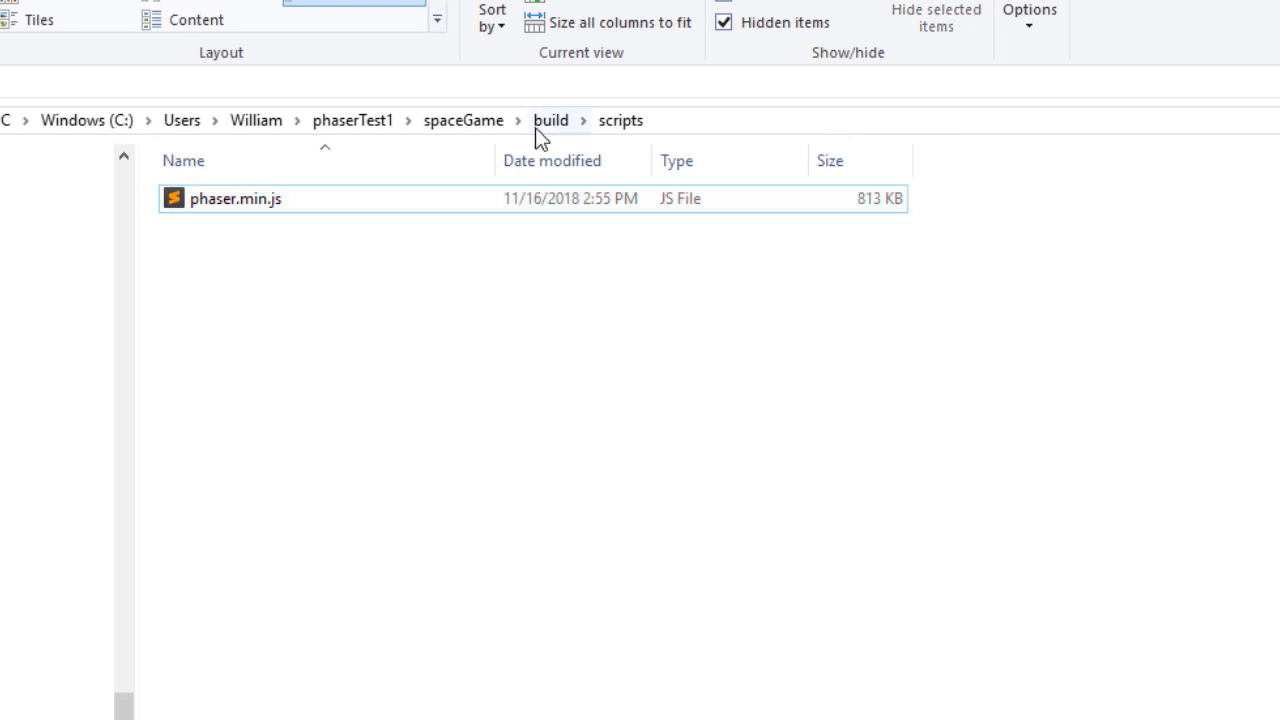
{"action": "left_click", "coordinate": [551, 120]}
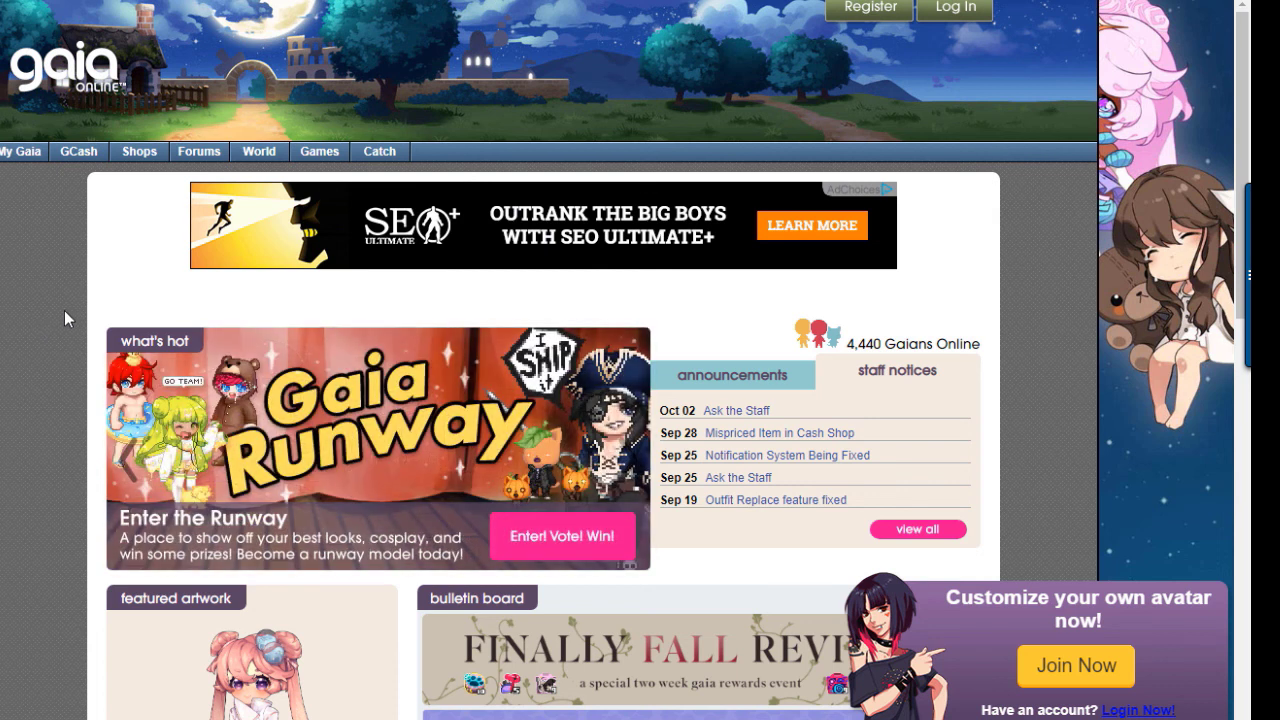
{"action": "mouse_move", "coordinate": [32, 432]}
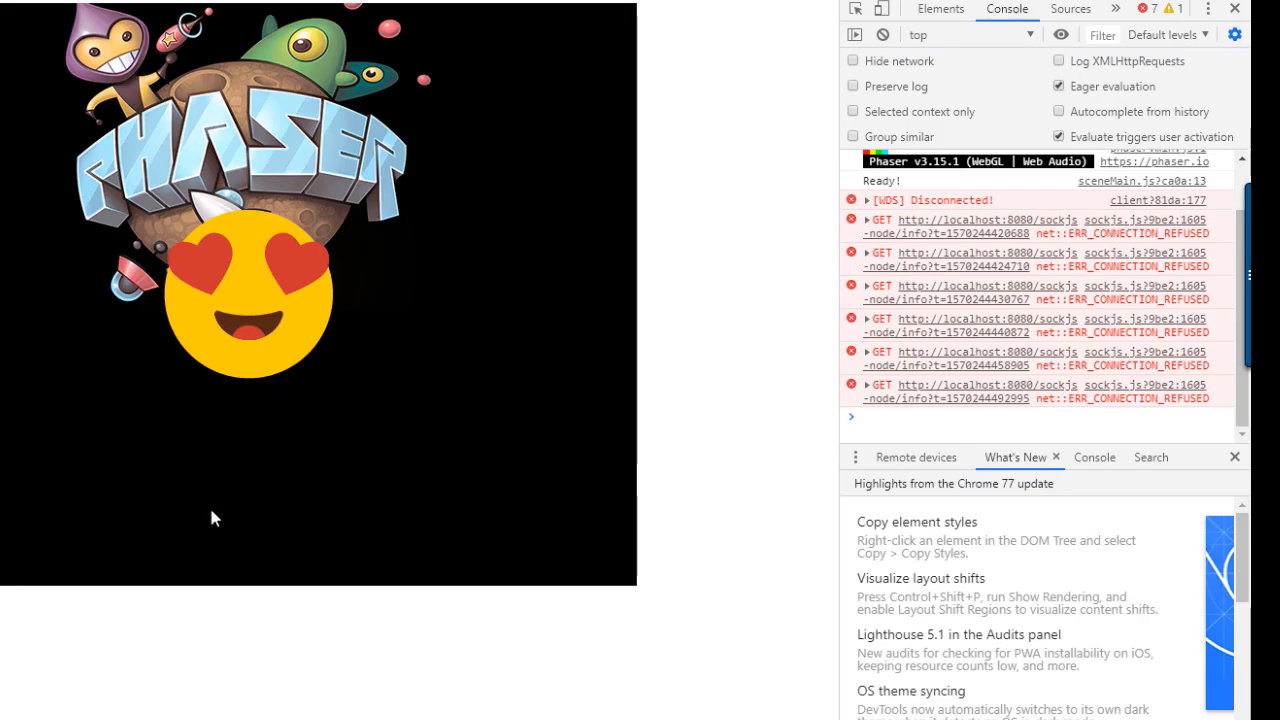
{"action": "mouse_move", "coordinate": [70, 700]}
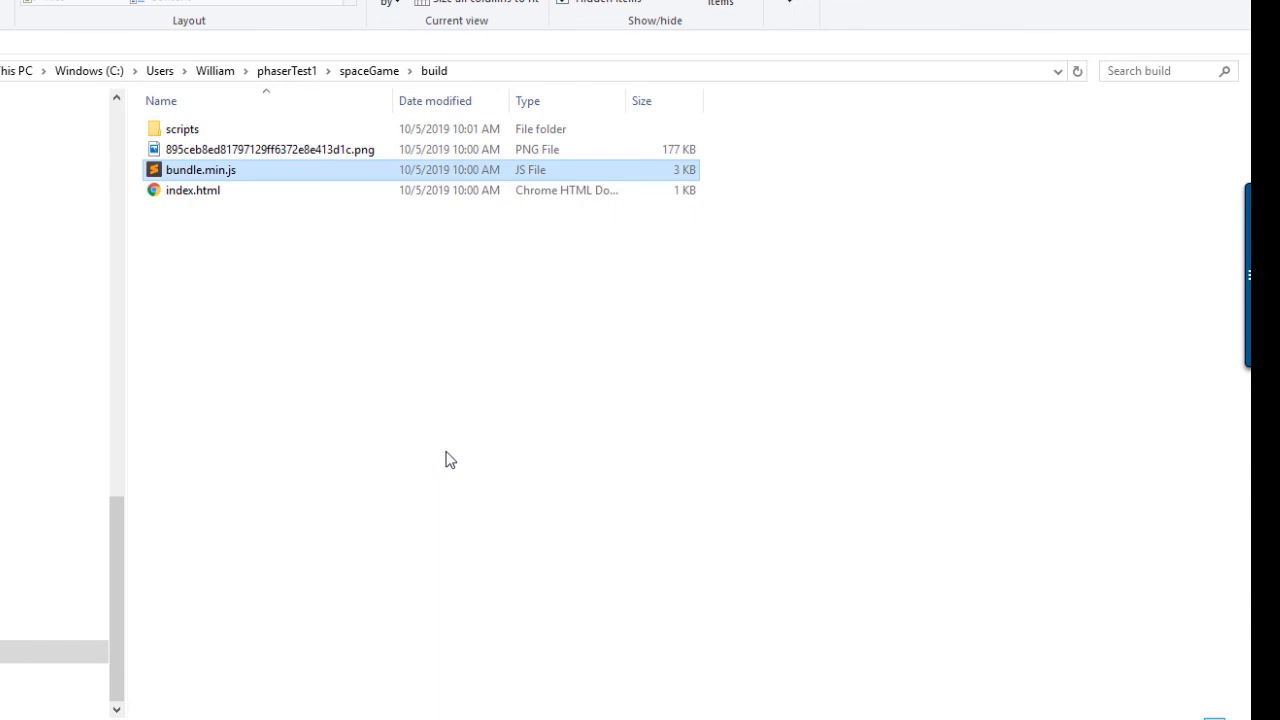
{"action": "left_click", "coordinate": [343, 430]}
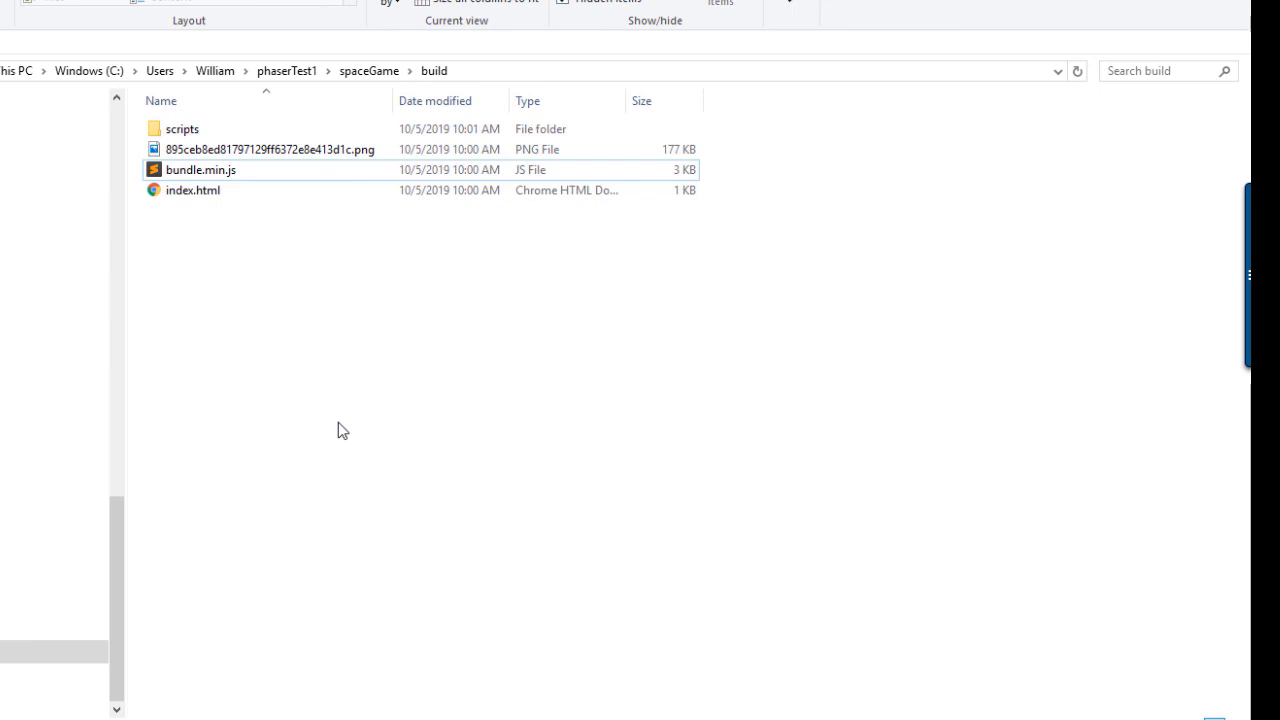
{"action": "mouse_move", "coordinate": [320, 412]}
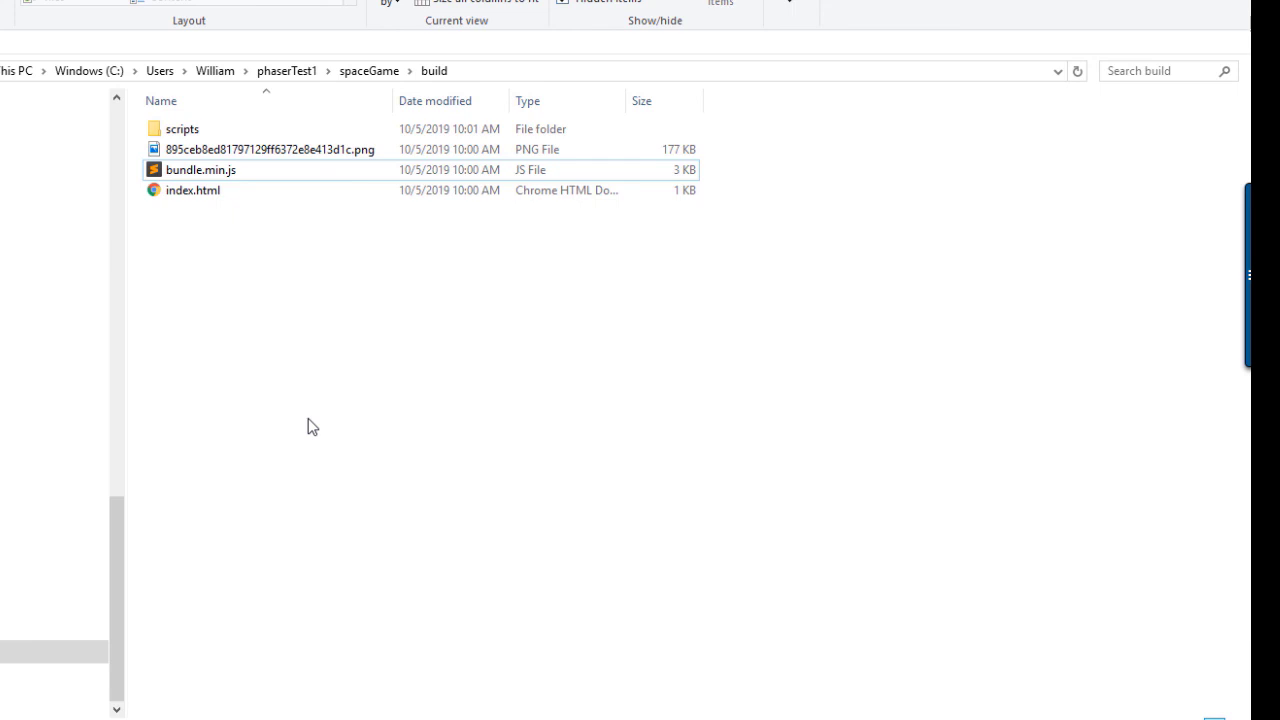
{"action": "mouse_move", "coordinate": [342, 527]}
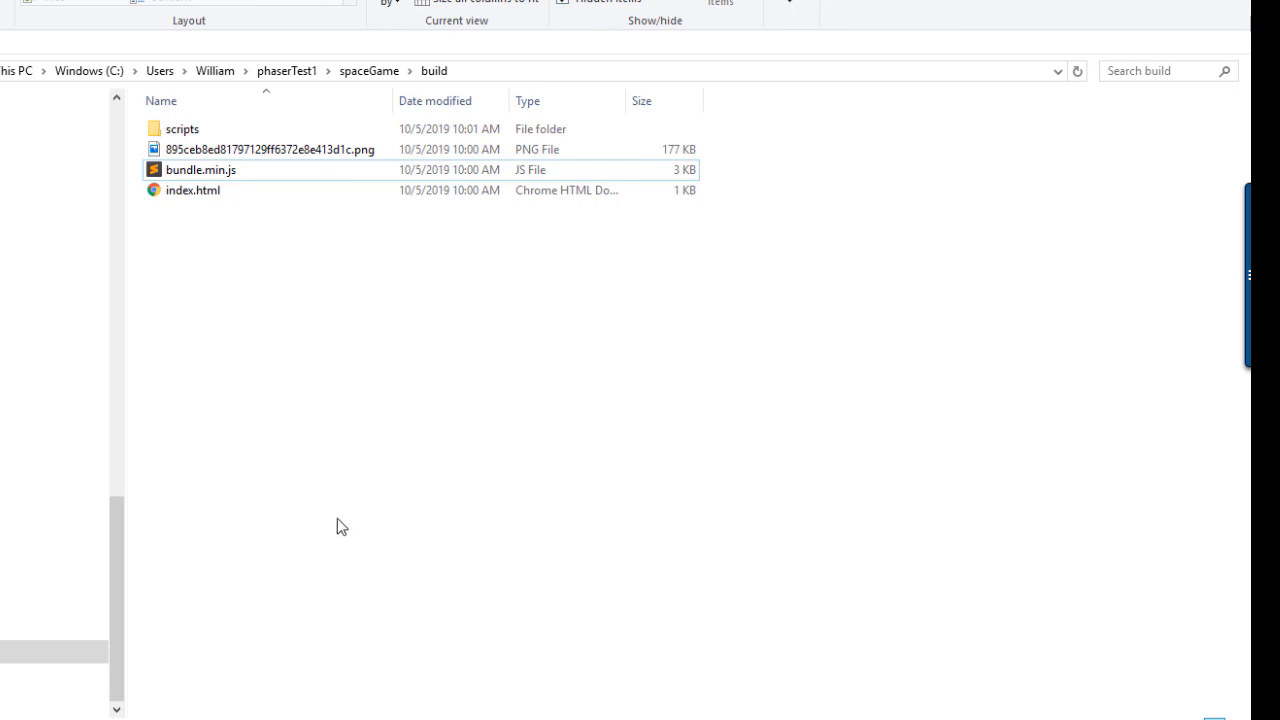
{"action": "mouse_move", "coordinate": [363, 586]}
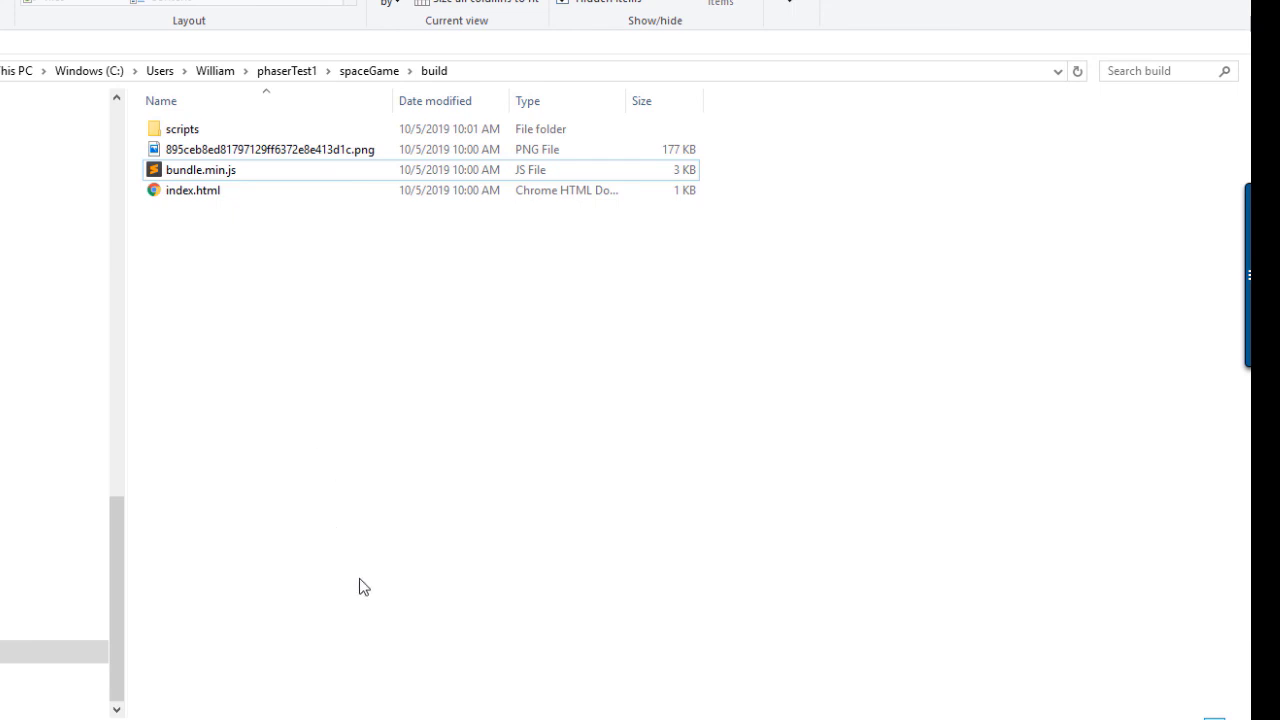
{"action": "mouse_move", "coordinate": [200, 714]}
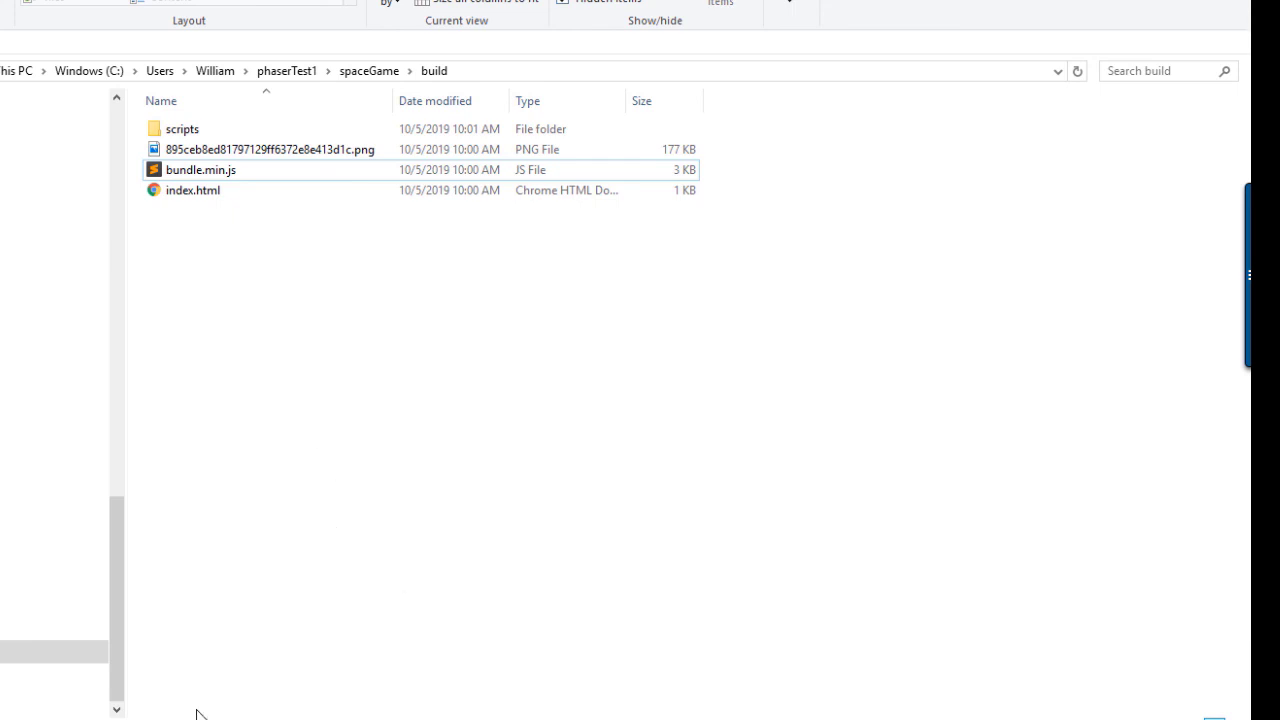